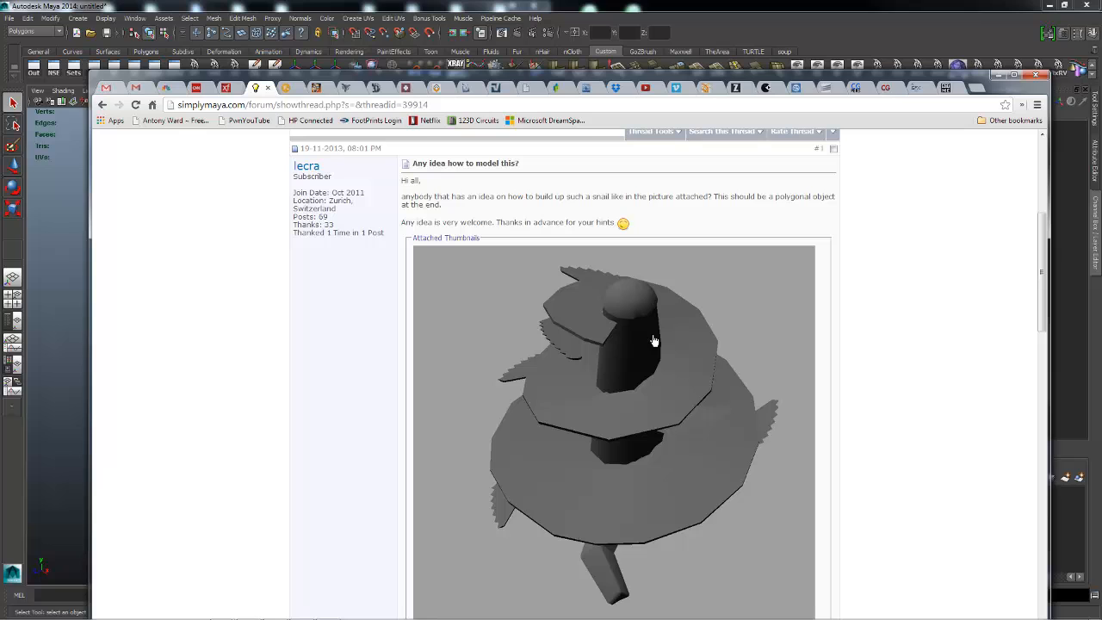
pyautogui.moveTo(698, 393)
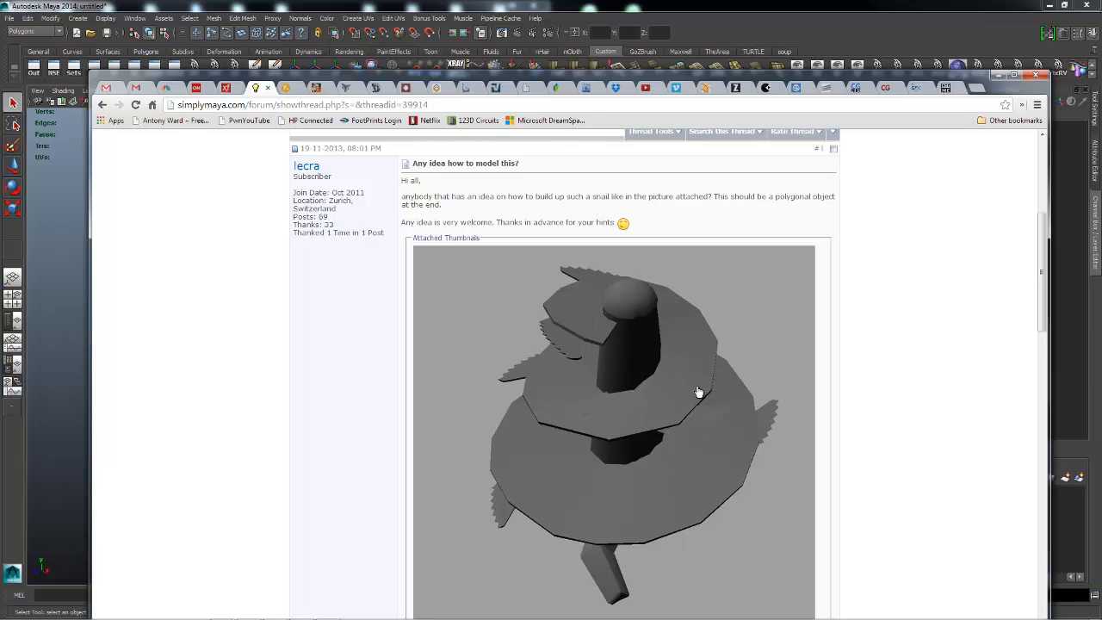
# - Scroll the simplymaya forum thread to view the spiral snail reference image
pyautogui.scroll(-3)
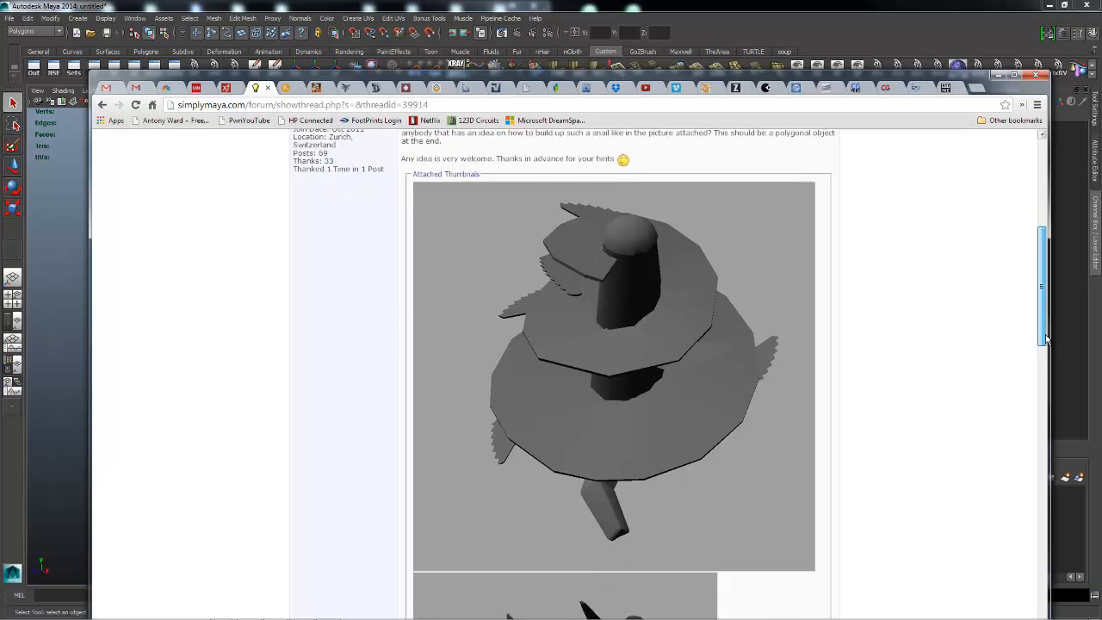
pyautogui.scroll(-3)
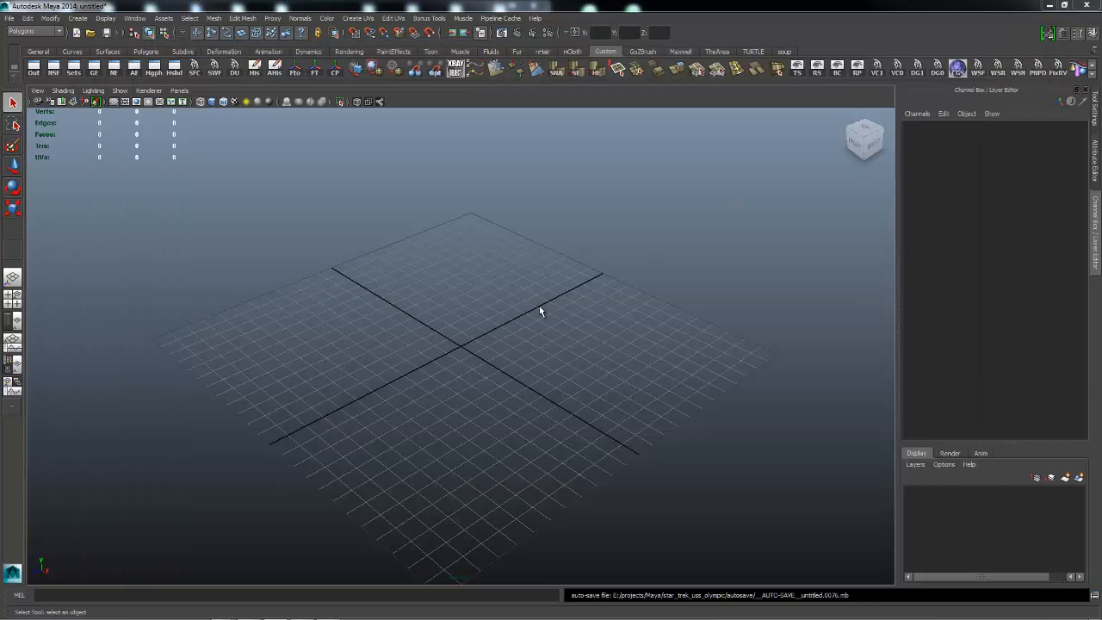
# - Create a wide, shallow polygon cylinder at the grid origin via the hotbox
pyautogui.press('space')
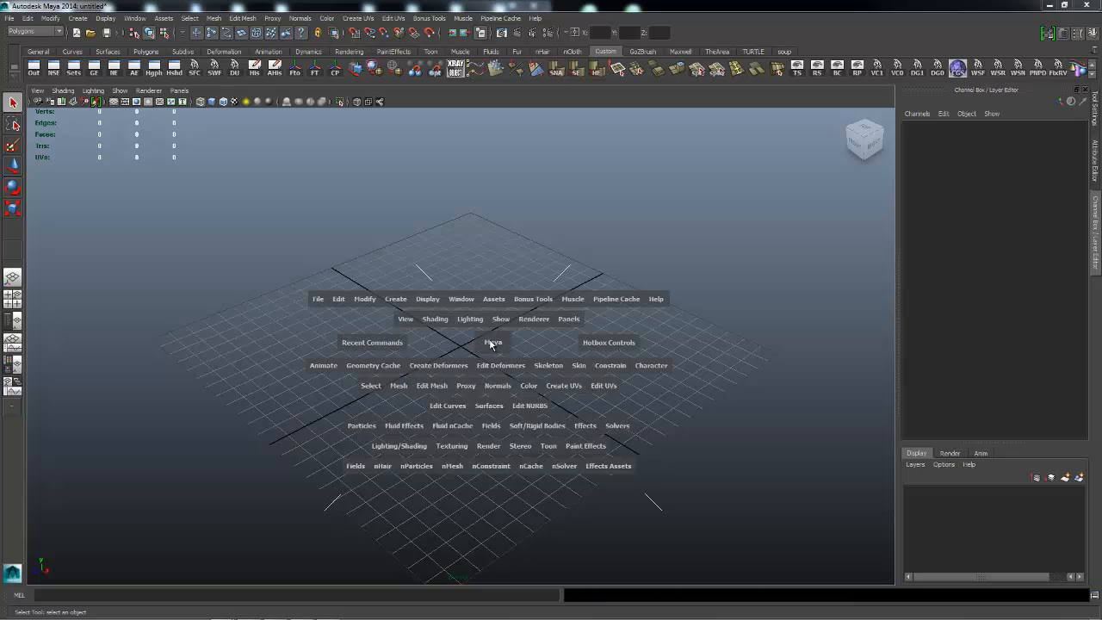
pyautogui.click(395, 299)
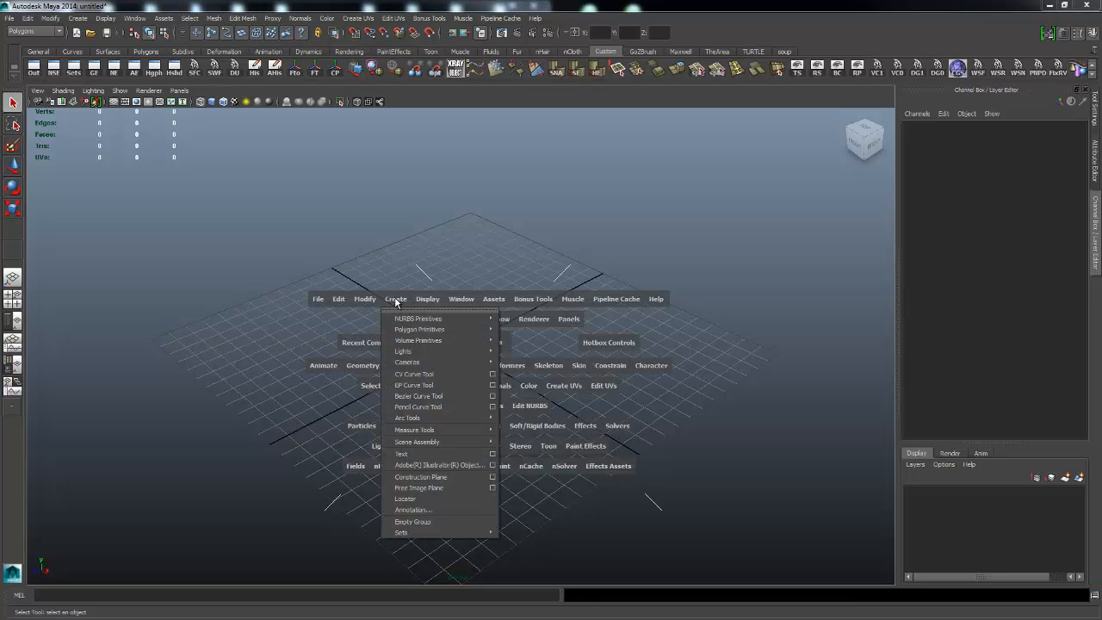
pyautogui.moveTo(419, 330)
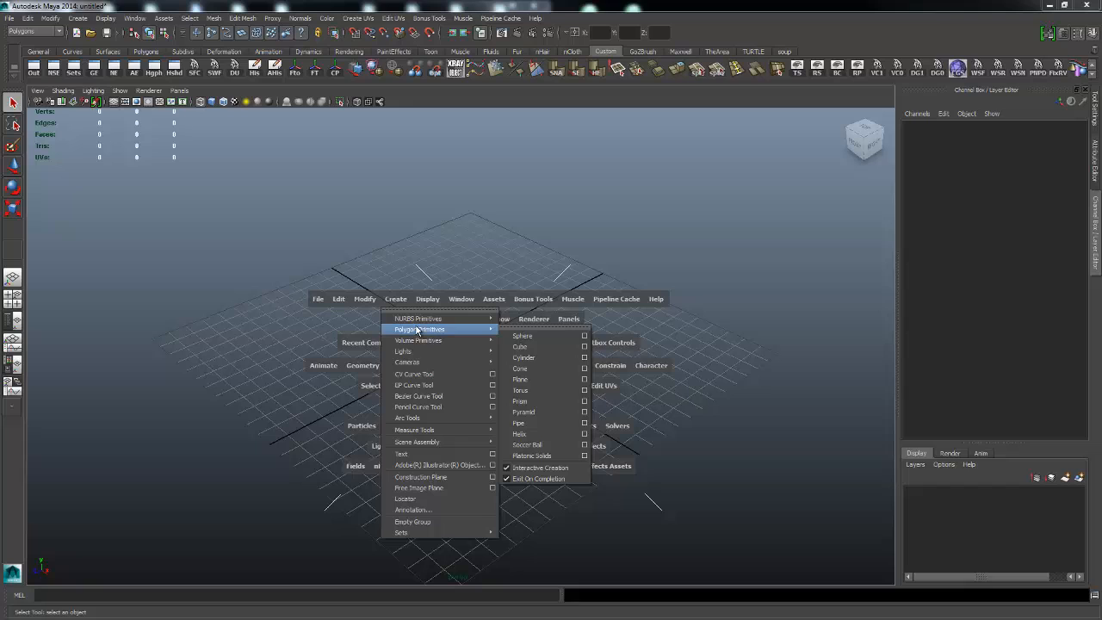
pyautogui.click(523, 357)
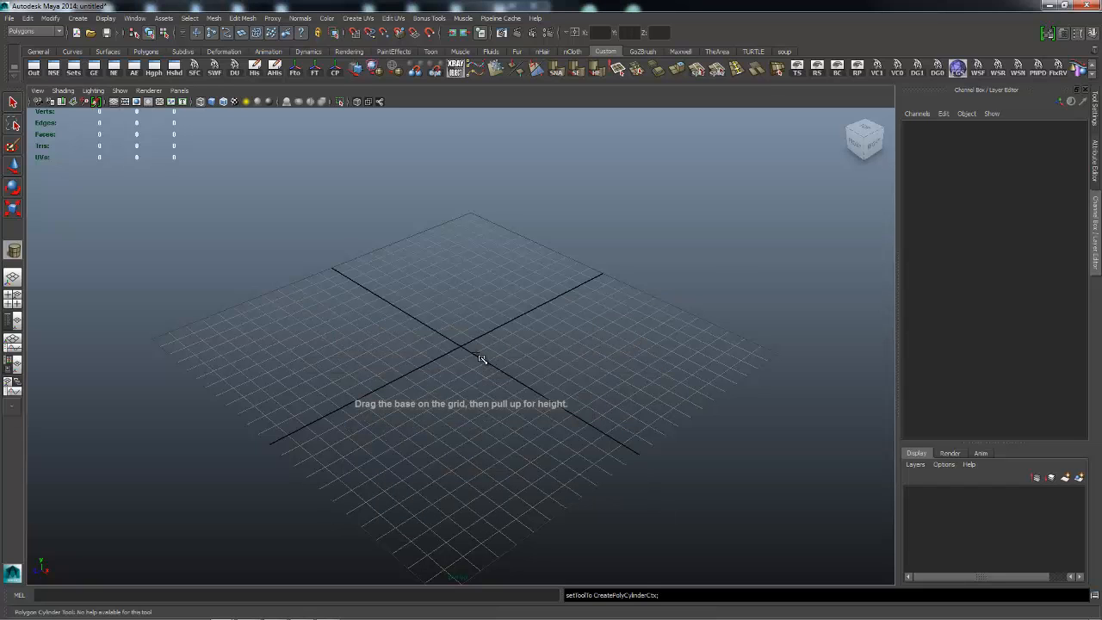
pyautogui.moveTo(461, 348); pyautogui.dragTo(568, 373)
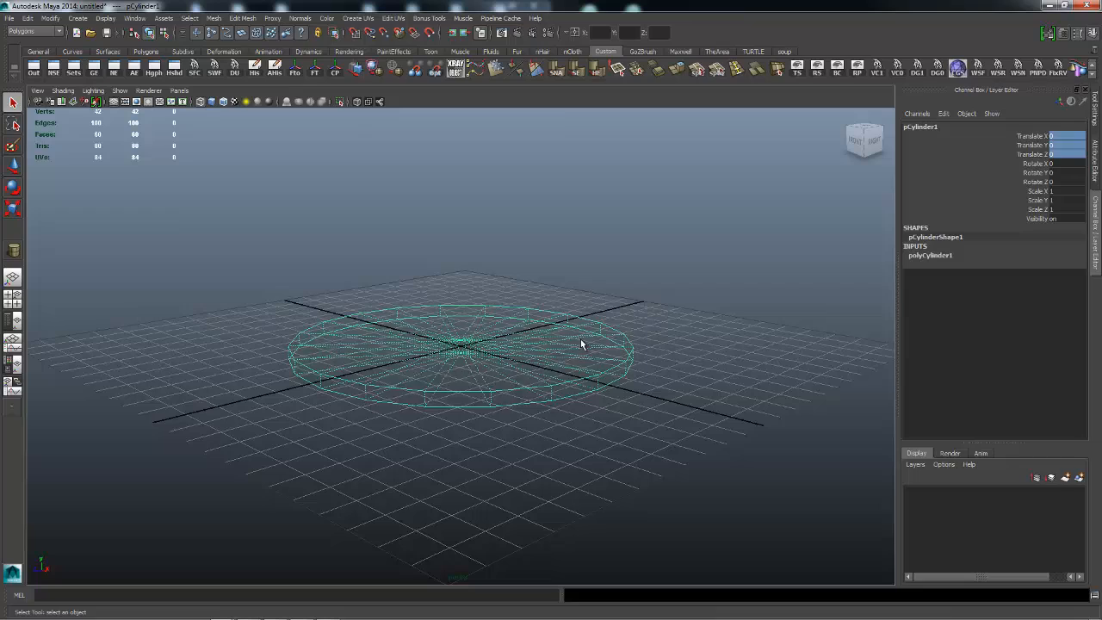
# - Smooth-shade the disc, then toggle vertex mode and return to object mode
pyautogui.press('5')
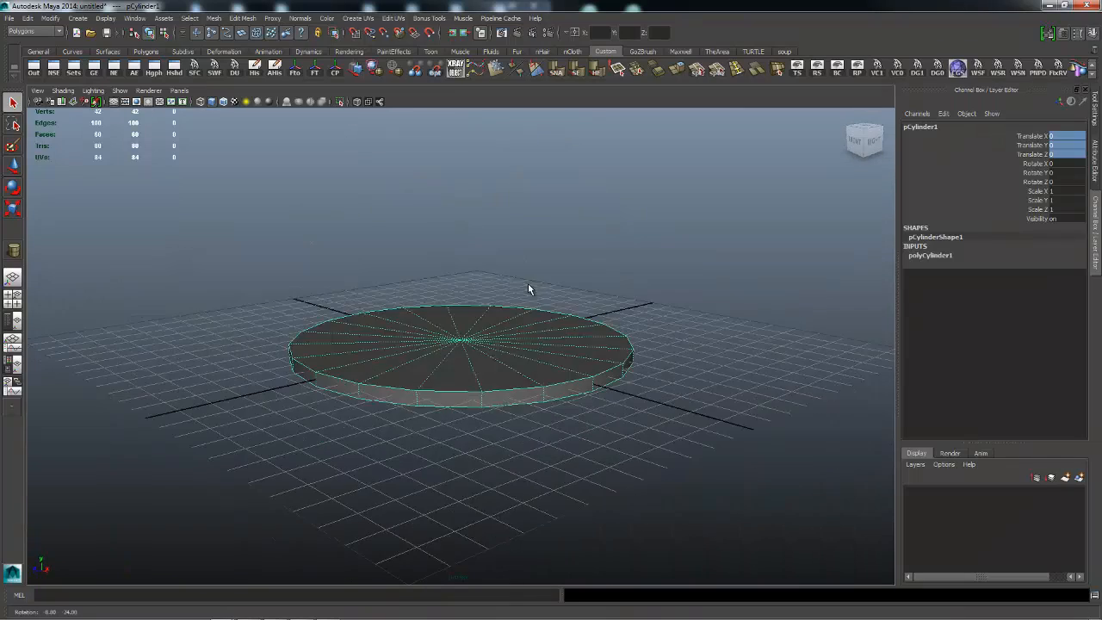
pyautogui.rightClick(528, 287)
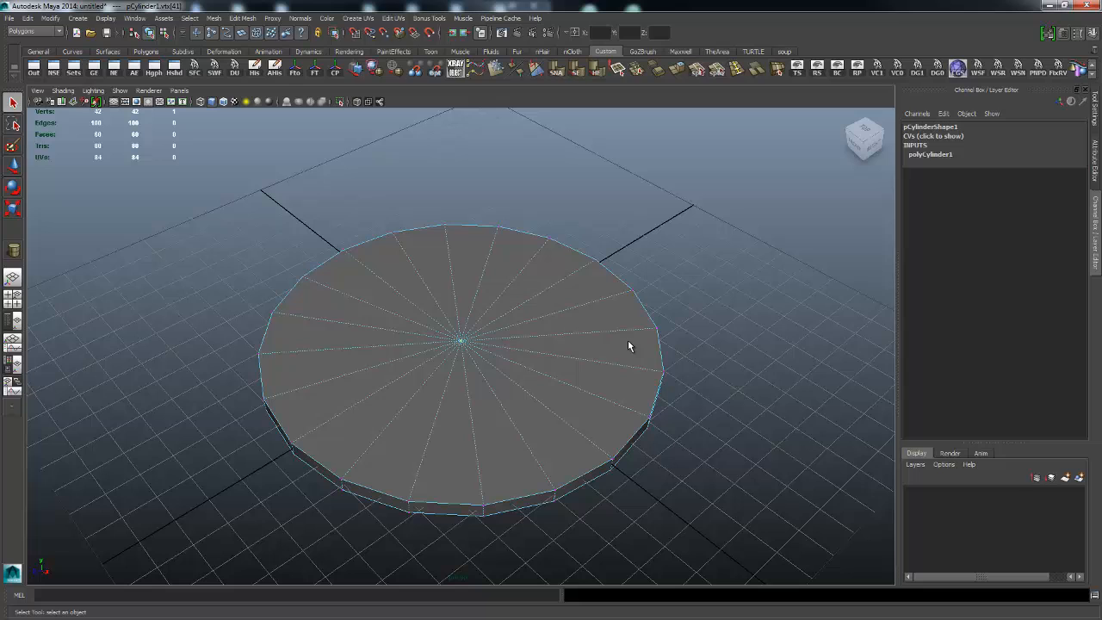
pyautogui.rightClick(628, 344)
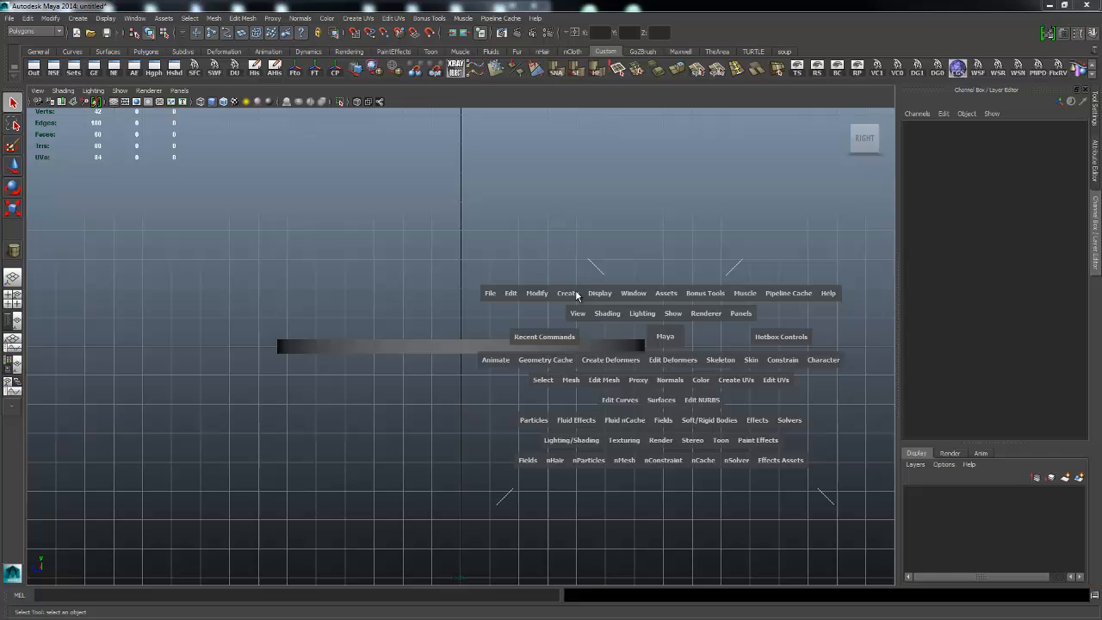
# - Draw an EP curve rising up the Y axis from the disc centre
pyautogui.click(567, 293)
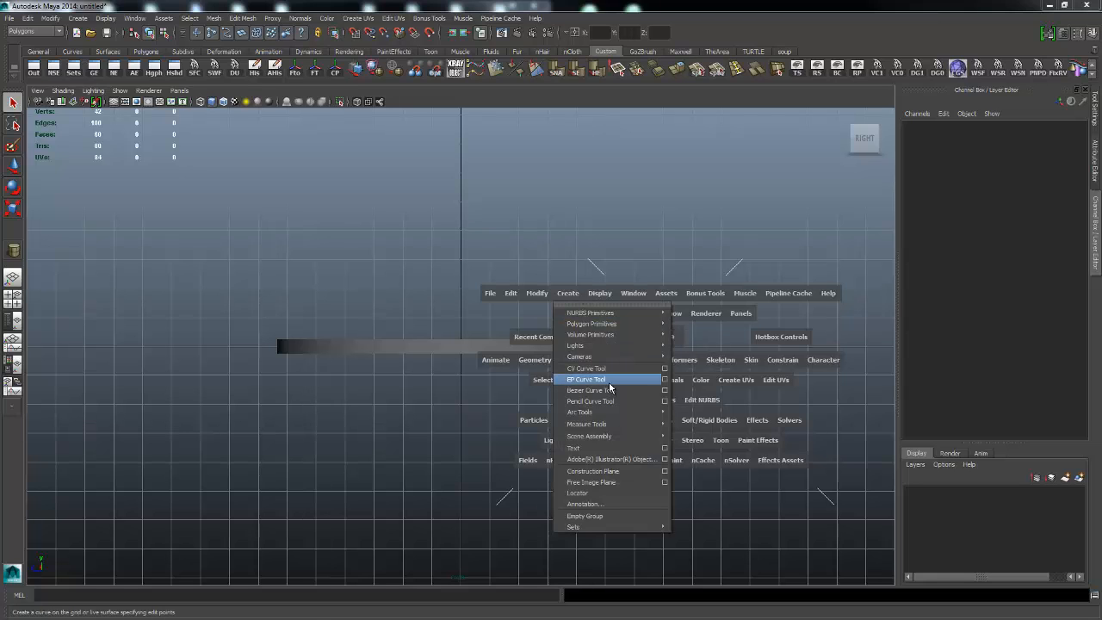
pyautogui.click(586, 379)
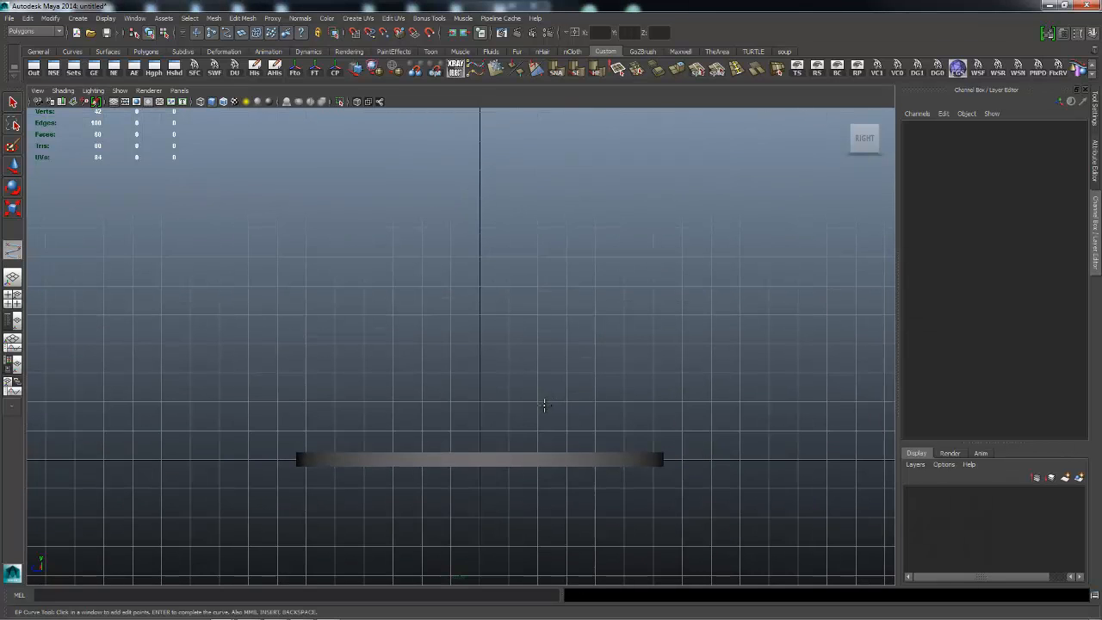
pyautogui.moveTo(517, 445)
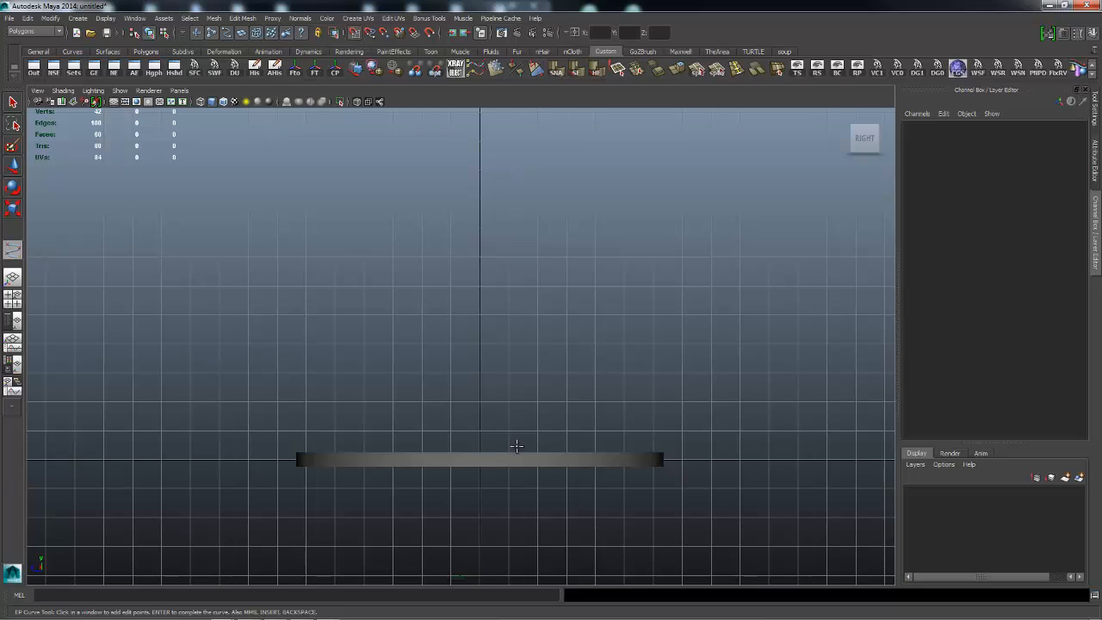
pyautogui.click(497, 449)
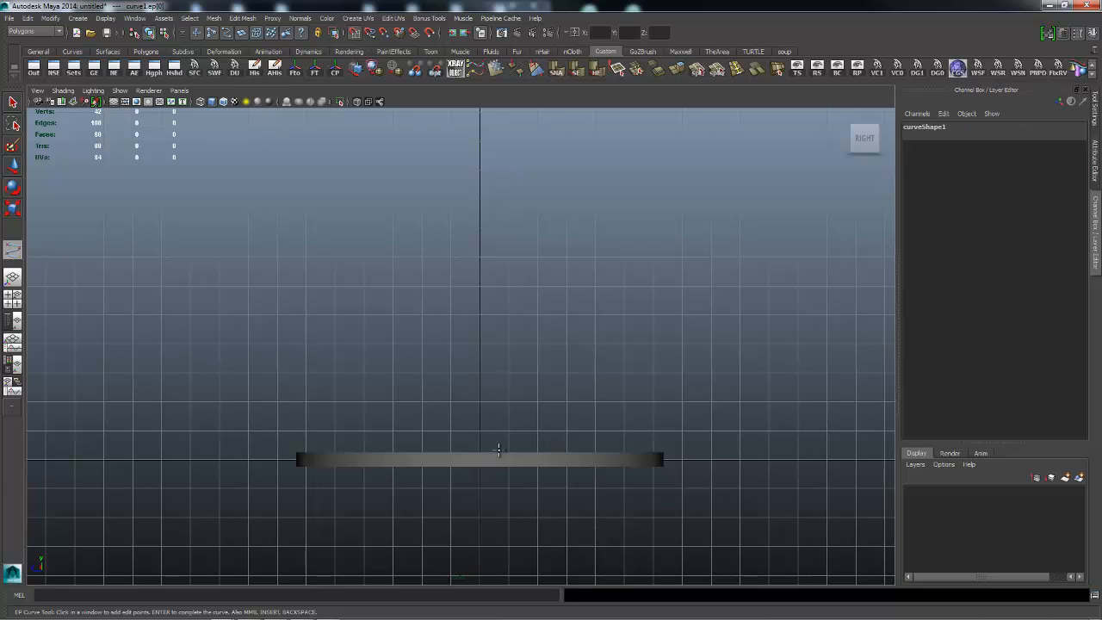
pyautogui.moveTo(494, 320)
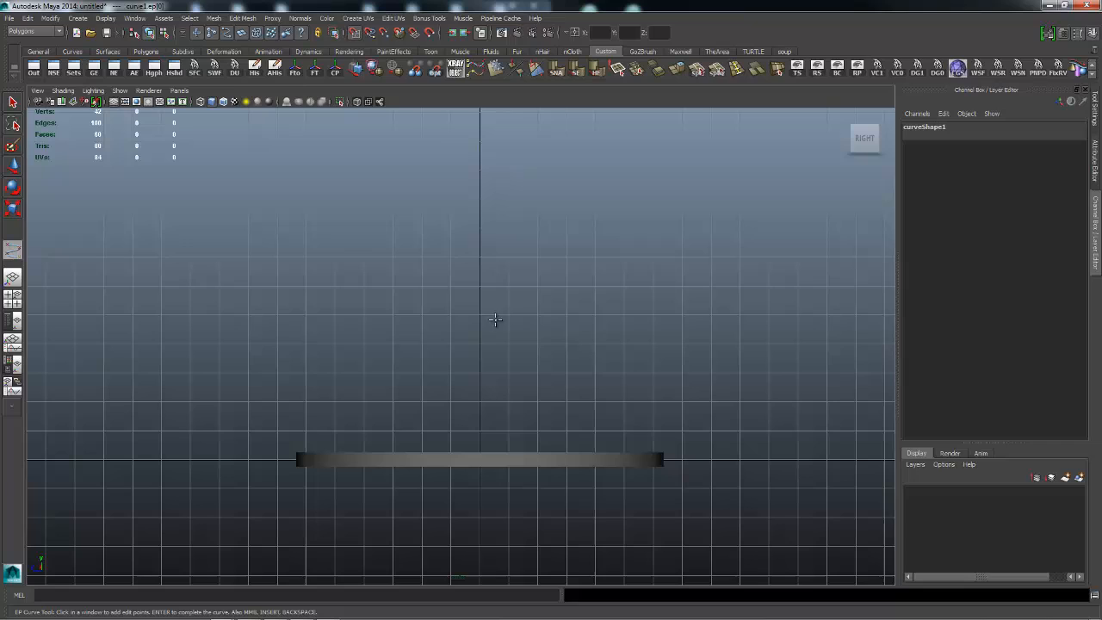
pyautogui.moveTo(488, 174)
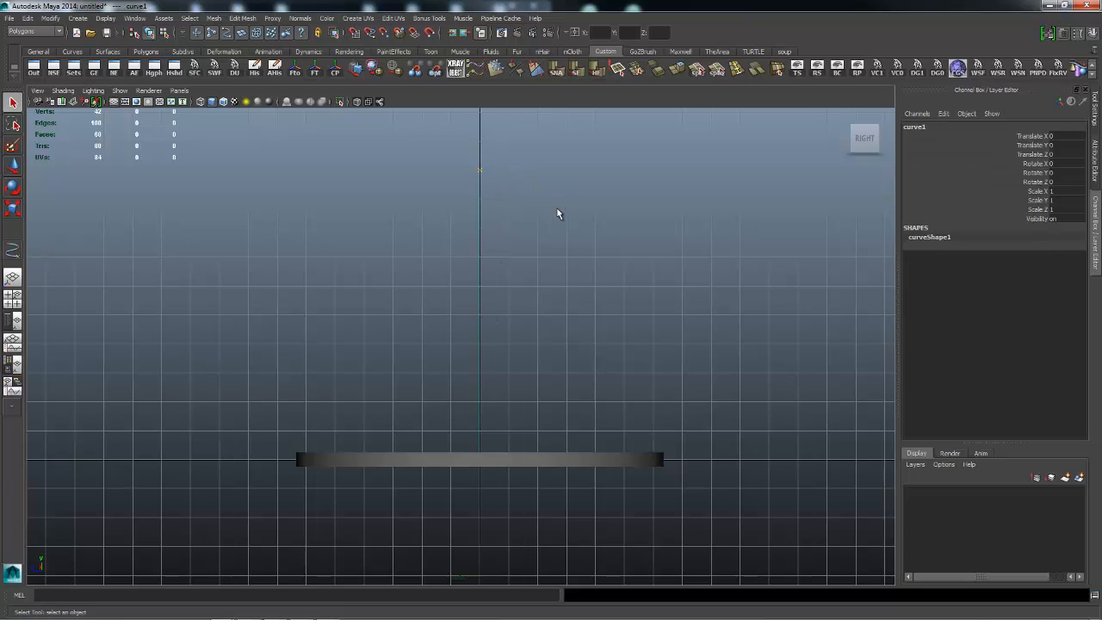
pyautogui.press('space')
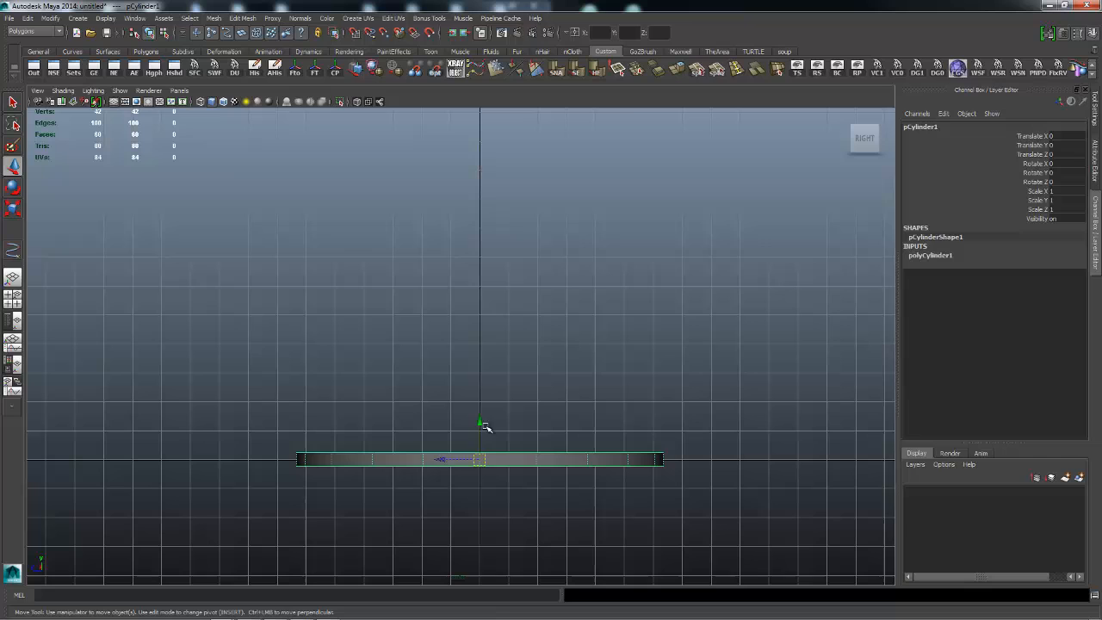
# - Orbit into perspective and select the centre vertex on the disc's top
pyautogui.moveTo(480, 421); pyautogui.dragTo(480, 465)
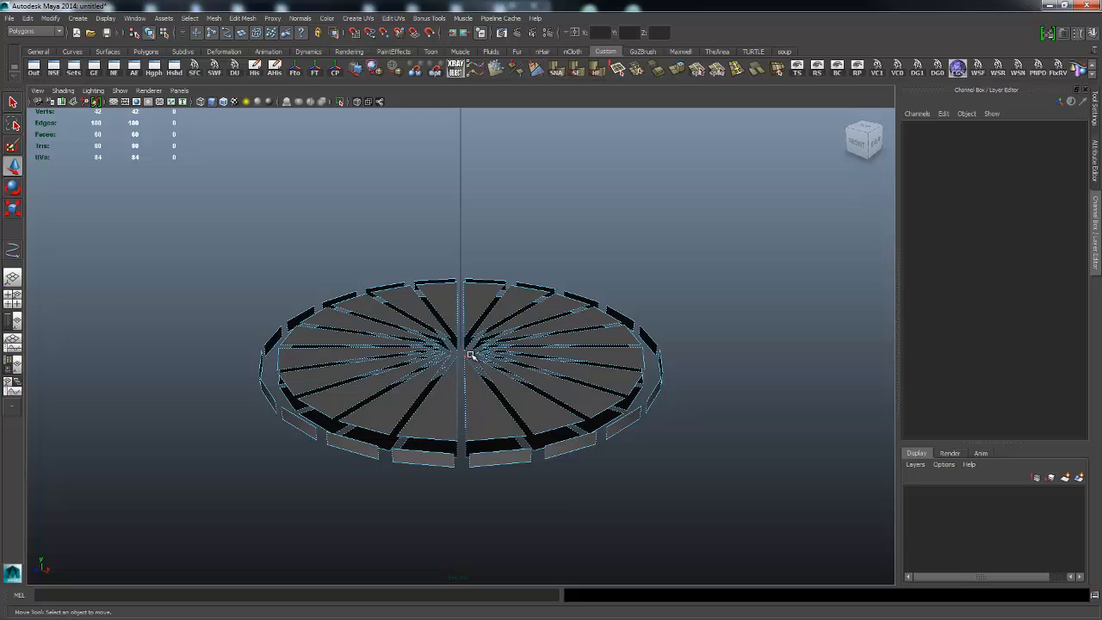
pyautogui.click(461, 370)
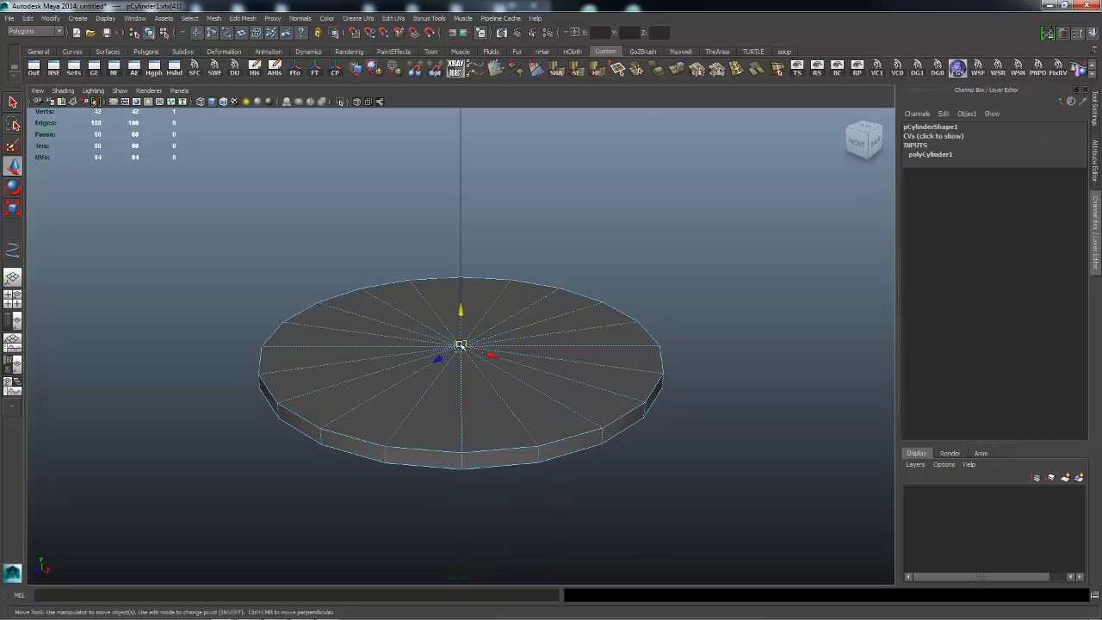
pyautogui.moveTo(709, 321)
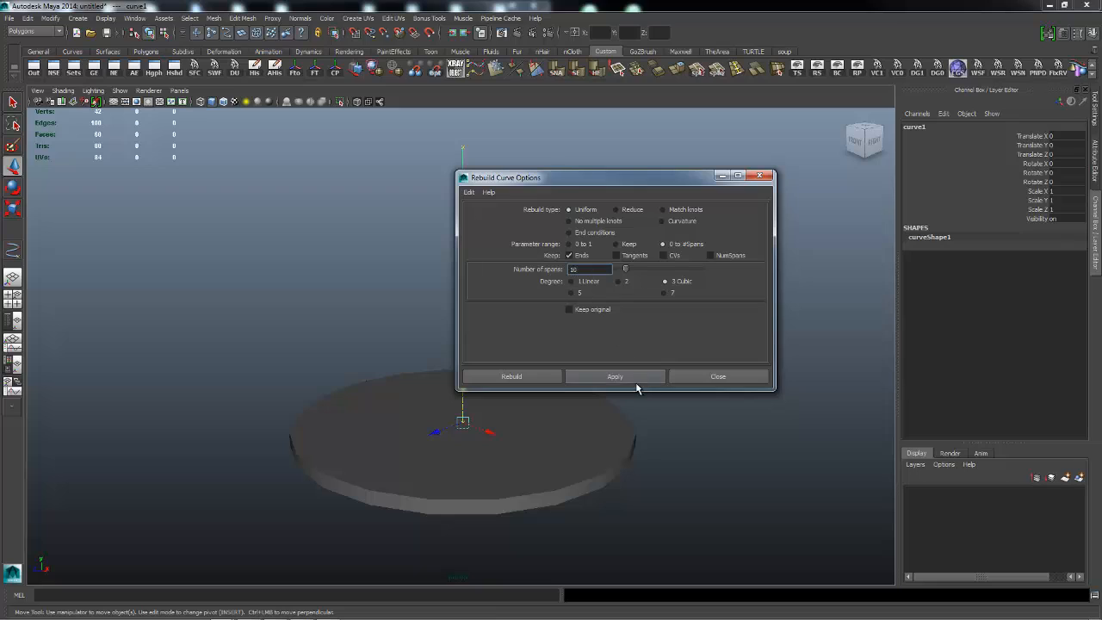
# - Rebuild curve1 as uniform cubic with 10 spans and close the options
pyautogui.click(615, 376)
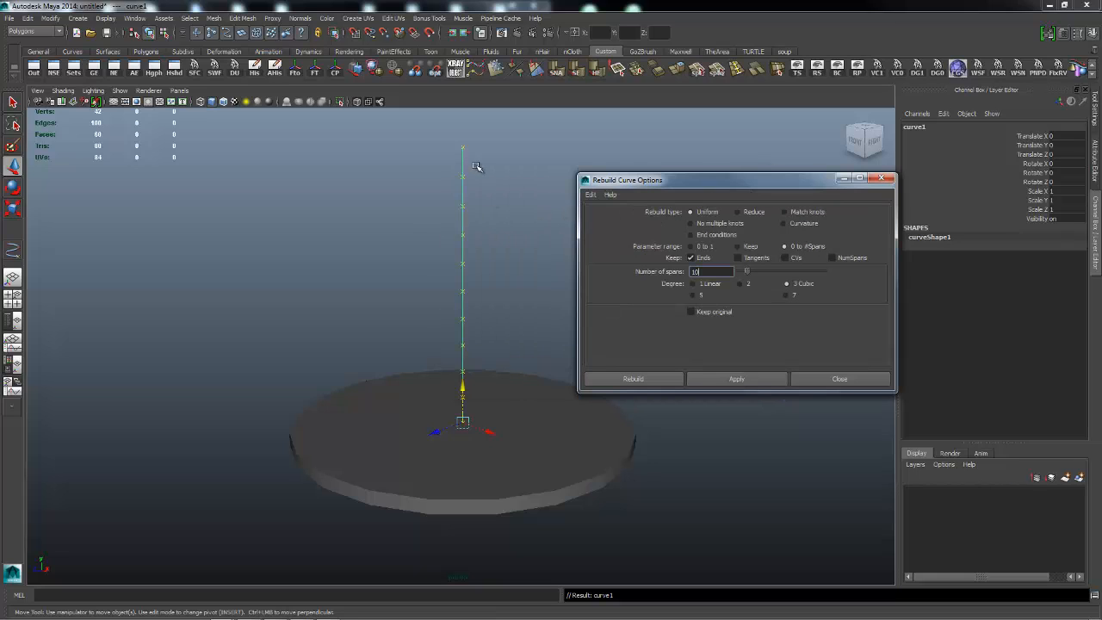
pyautogui.moveTo(459, 142)
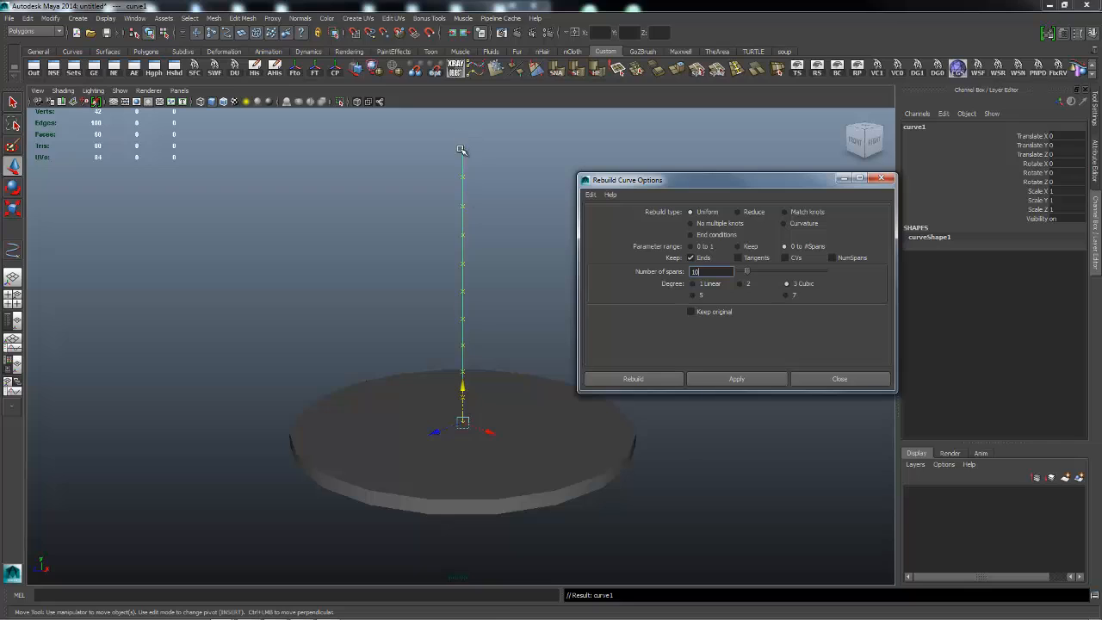
pyautogui.moveTo(421, 179)
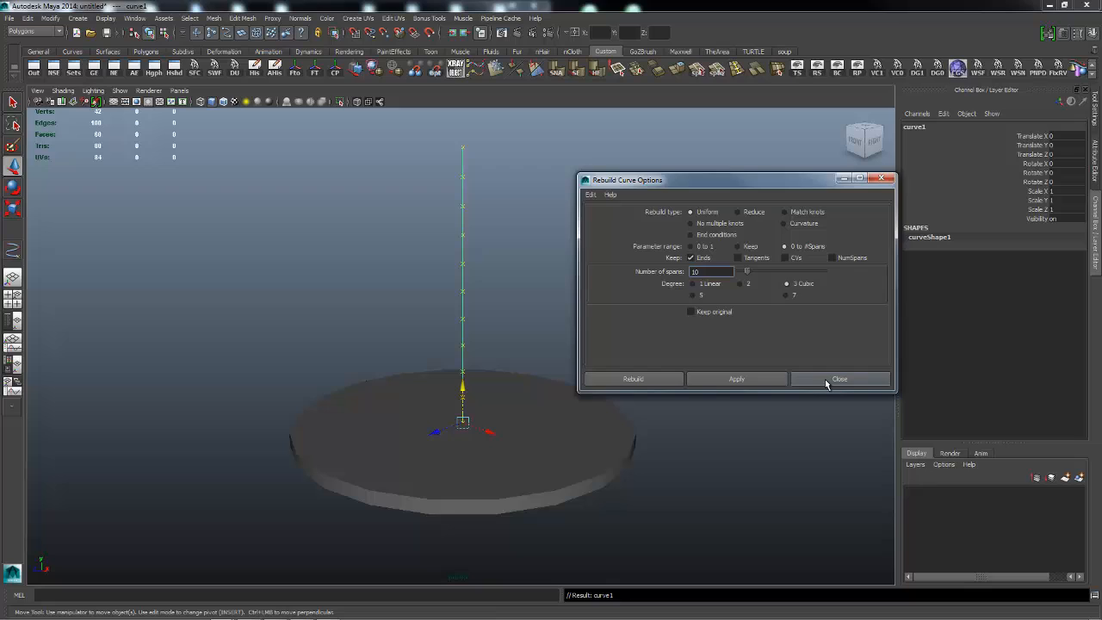
pyautogui.click(839, 379)
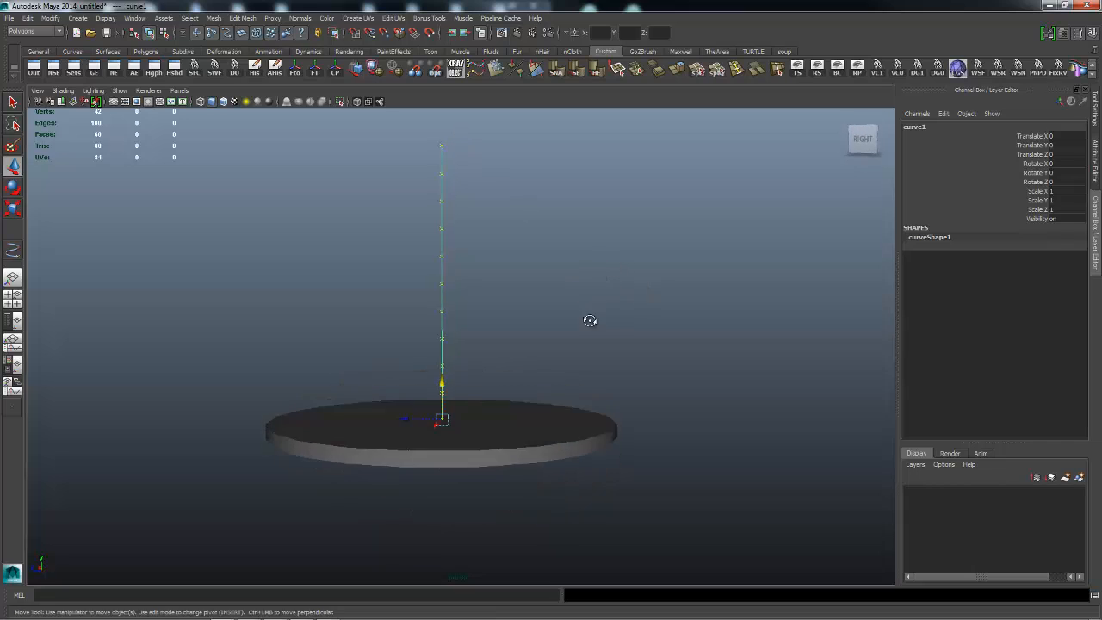
# - Convert the disc's vertex selection to top faces and extrude them along the curve
pyautogui.rightClick(440, 419)
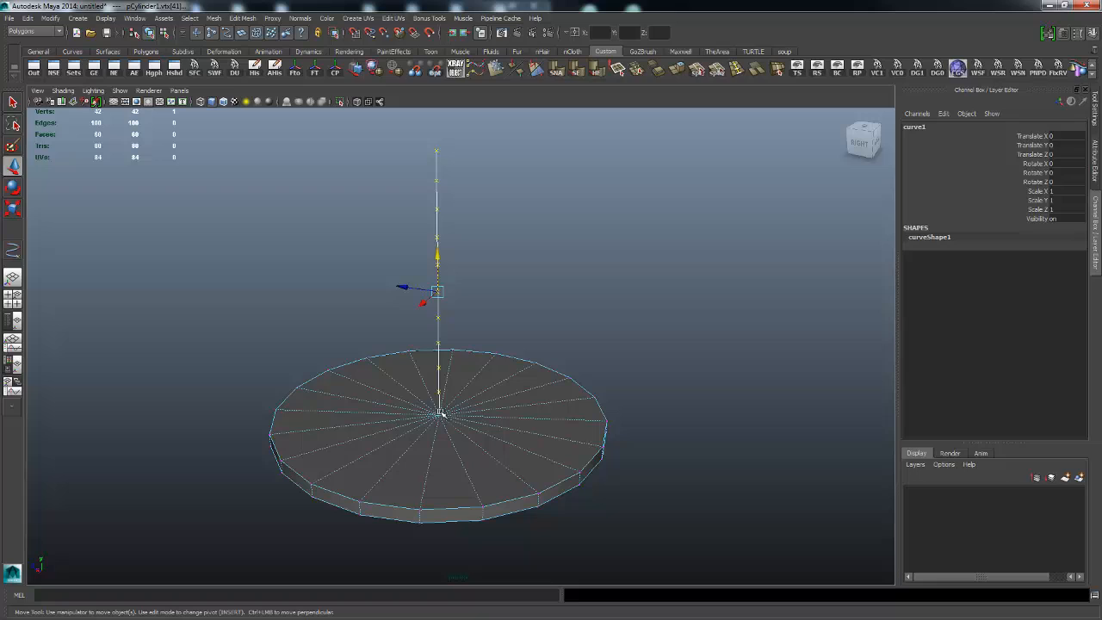
pyautogui.rightClick(439, 413)
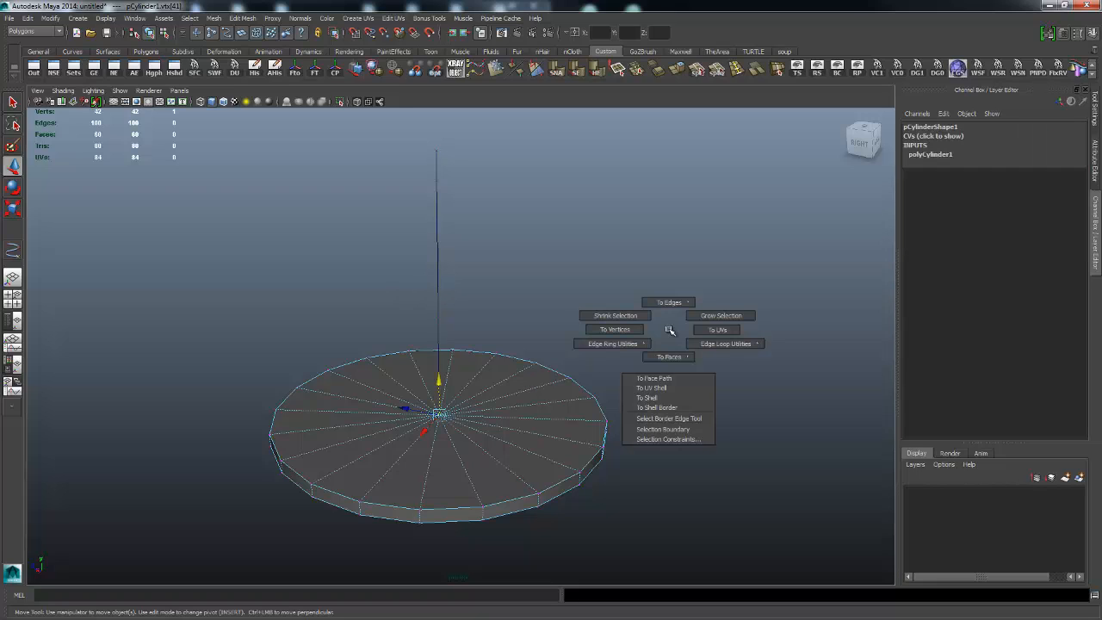
pyautogui.moveTo(671, 331)
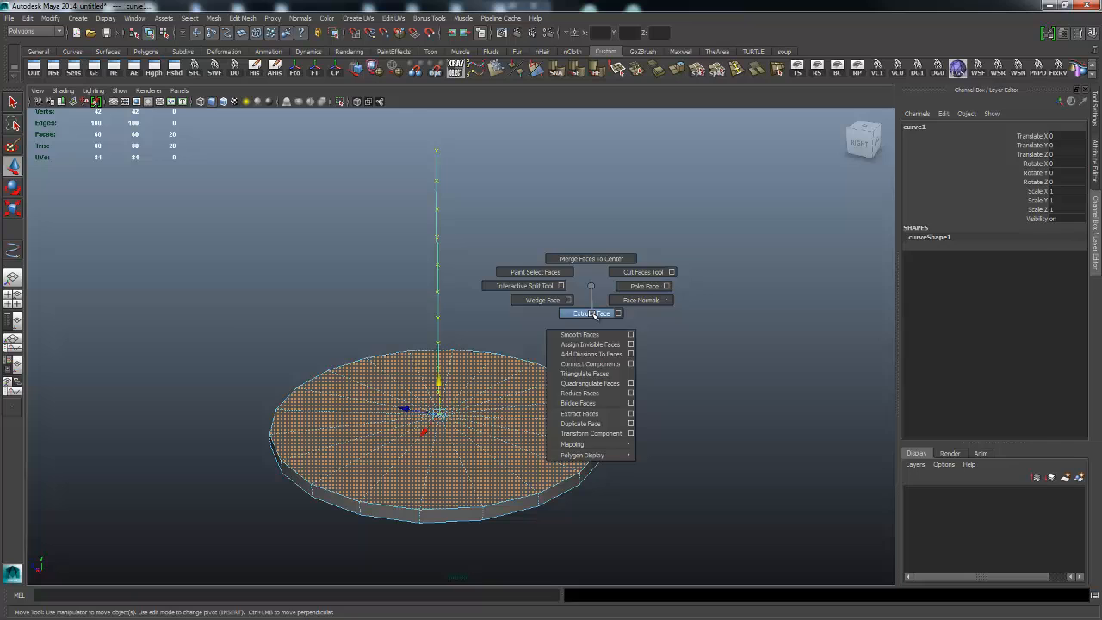
pyautogui.click(590, 312)
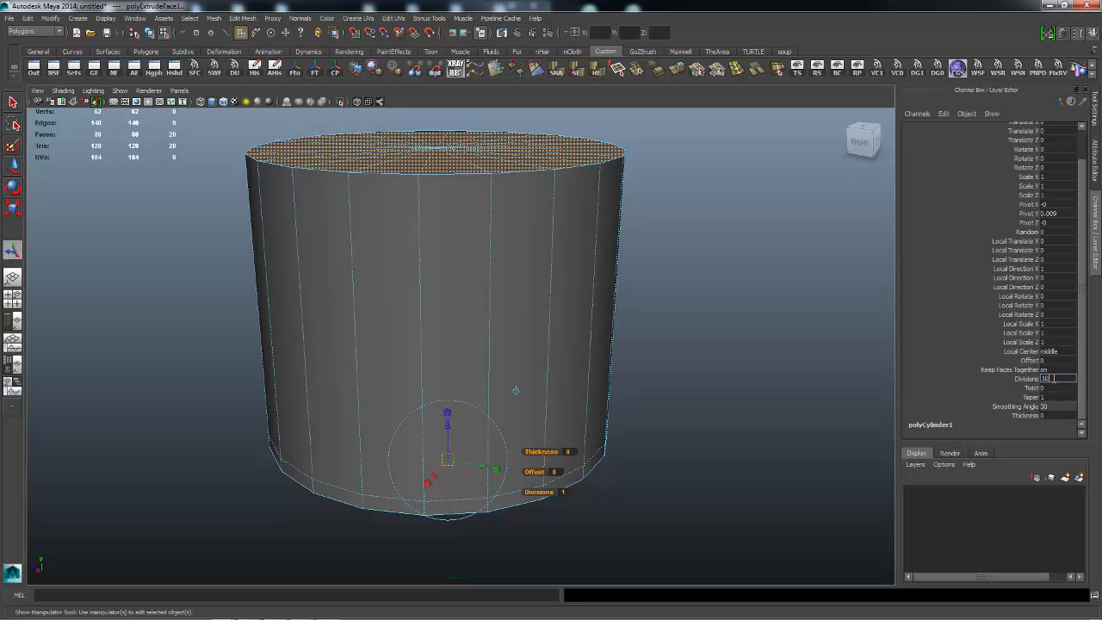
# - Set polyExtrudeFace1 divisions to 10, adjust taper, and orbit to view the cone
pyautogui.write('10')
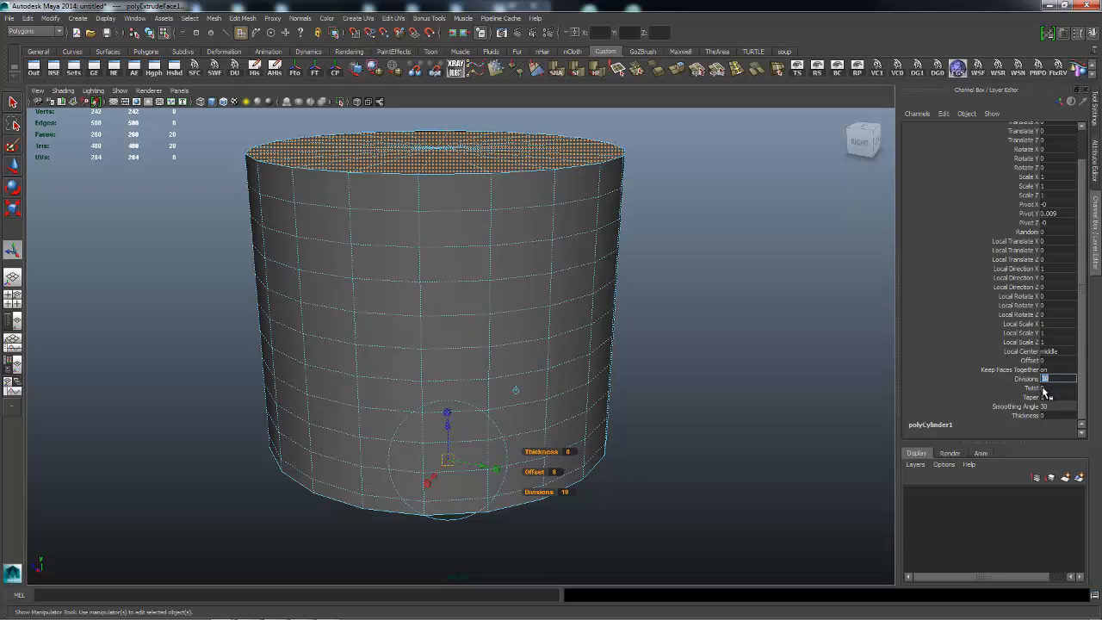
pyautogui.click(1015, 396)
pyautogui.write('0.2')
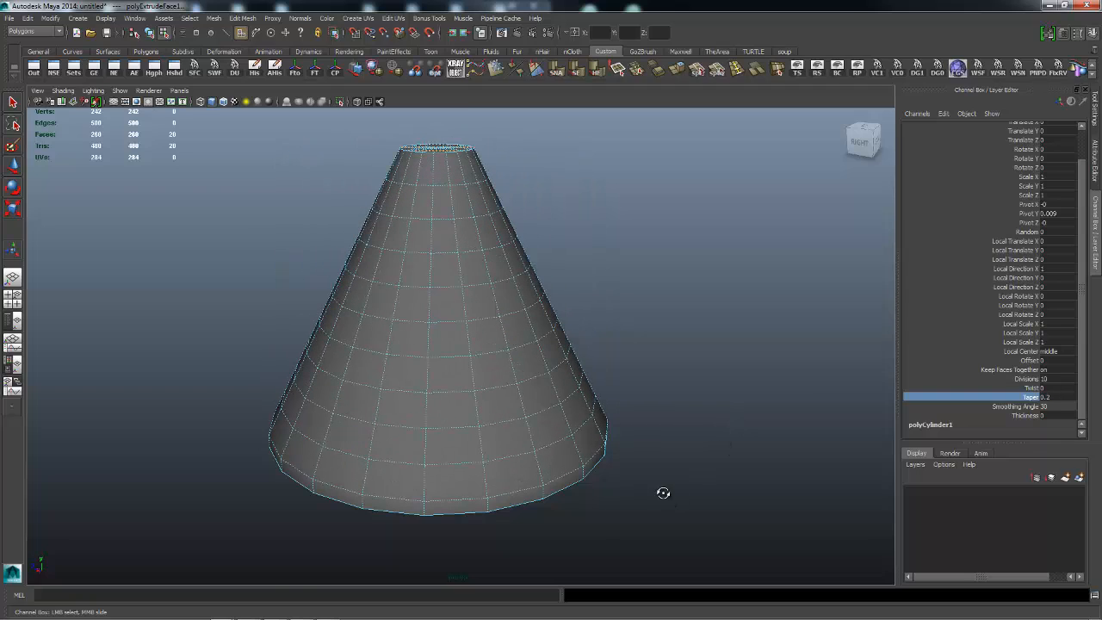
pyautogui.moveTo(662, 493); pyautogui.dragTo(709, 494)
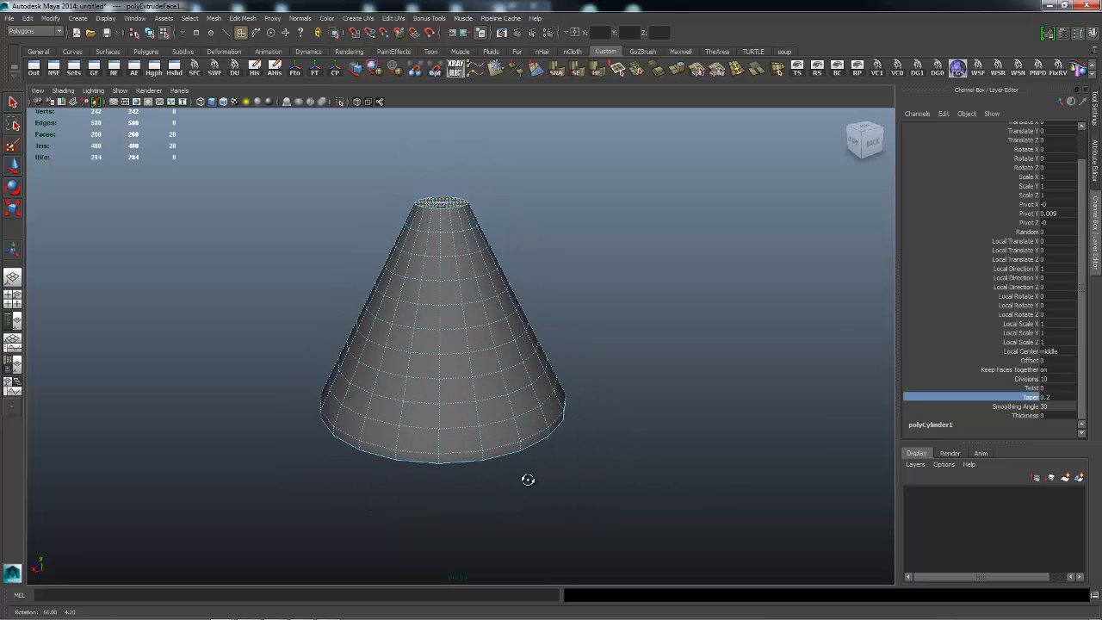
pyautogui.moveTo(527, 479); pyautogui.dragTo(540, 423)
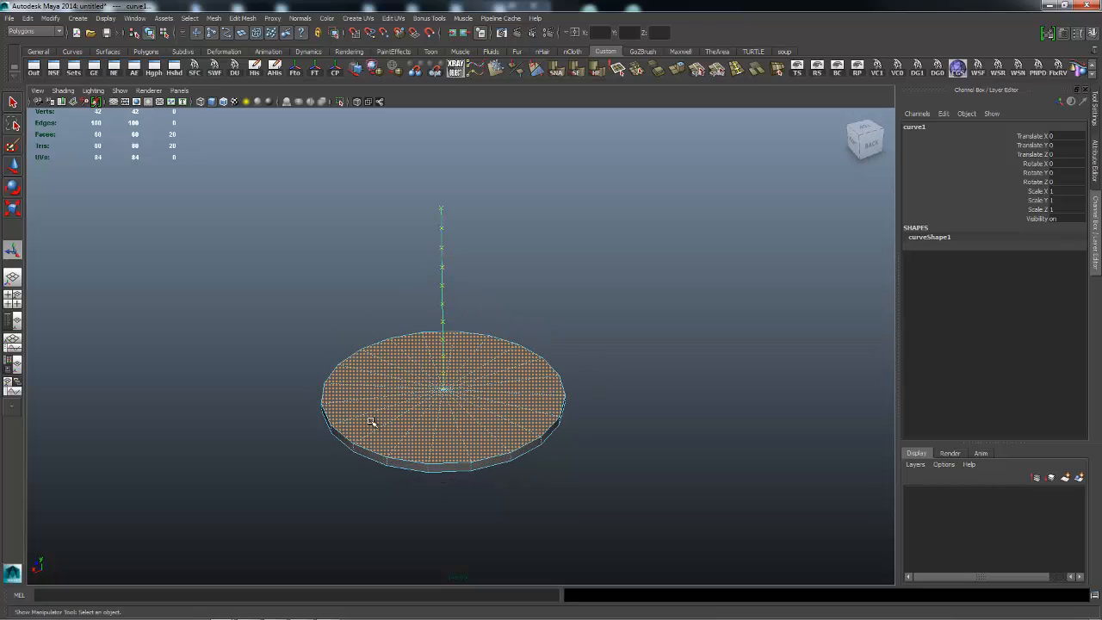
pyautogui.moveTo(433, 347)
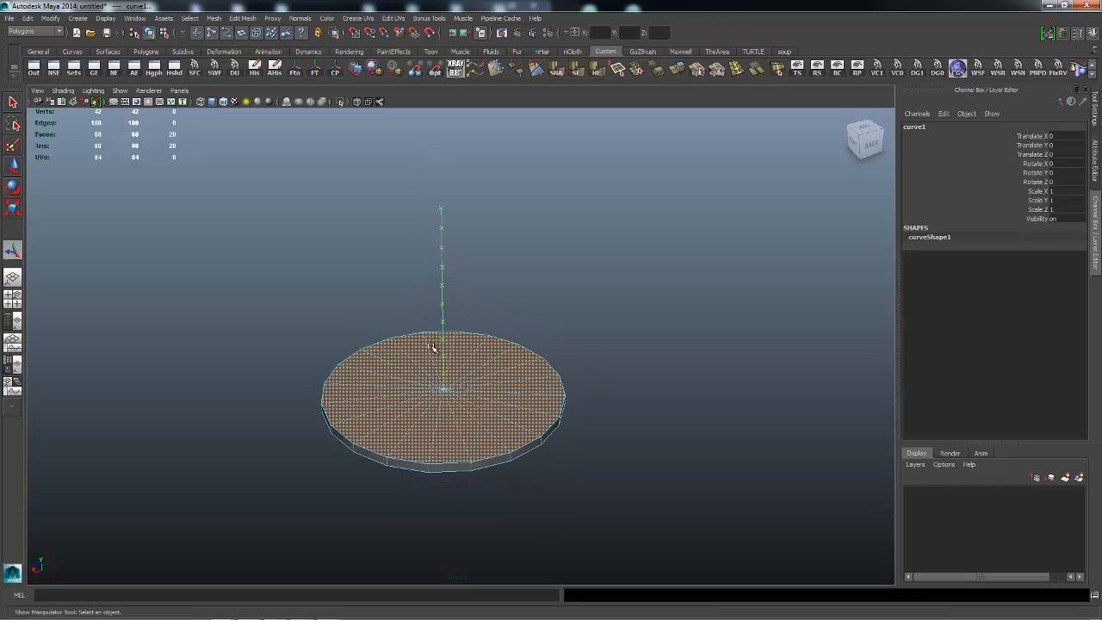
# - Scale the disc down to about 0.57 width and show polyCylinder1 inputs
pyautogui.moveTo(430, 344); pyautogui.dragTo(495, 405)
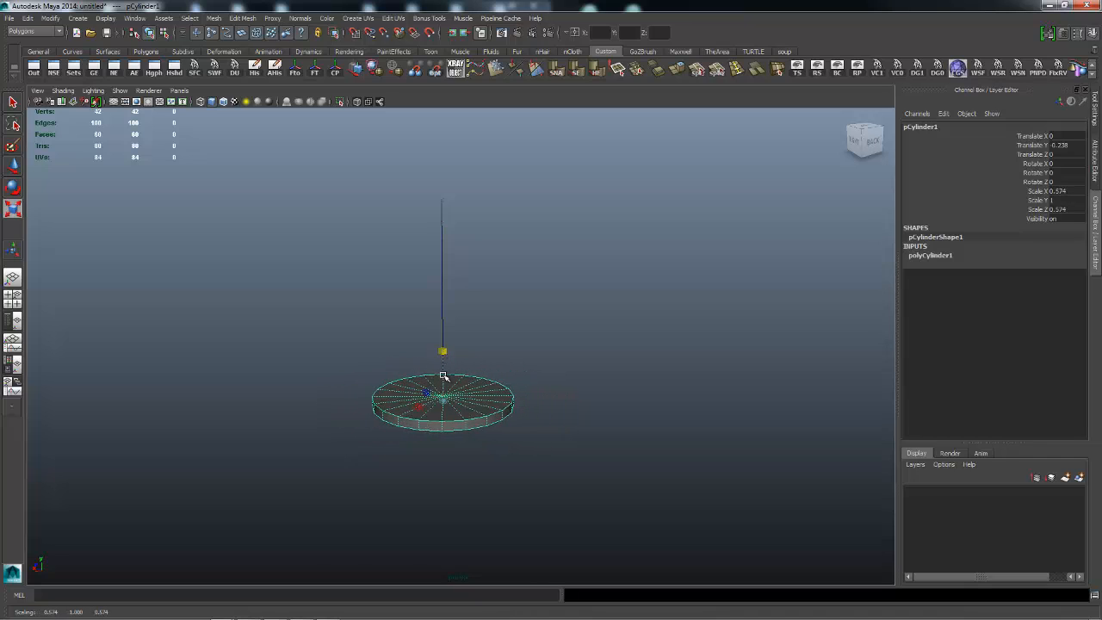
pyautogui.click(929, 255)
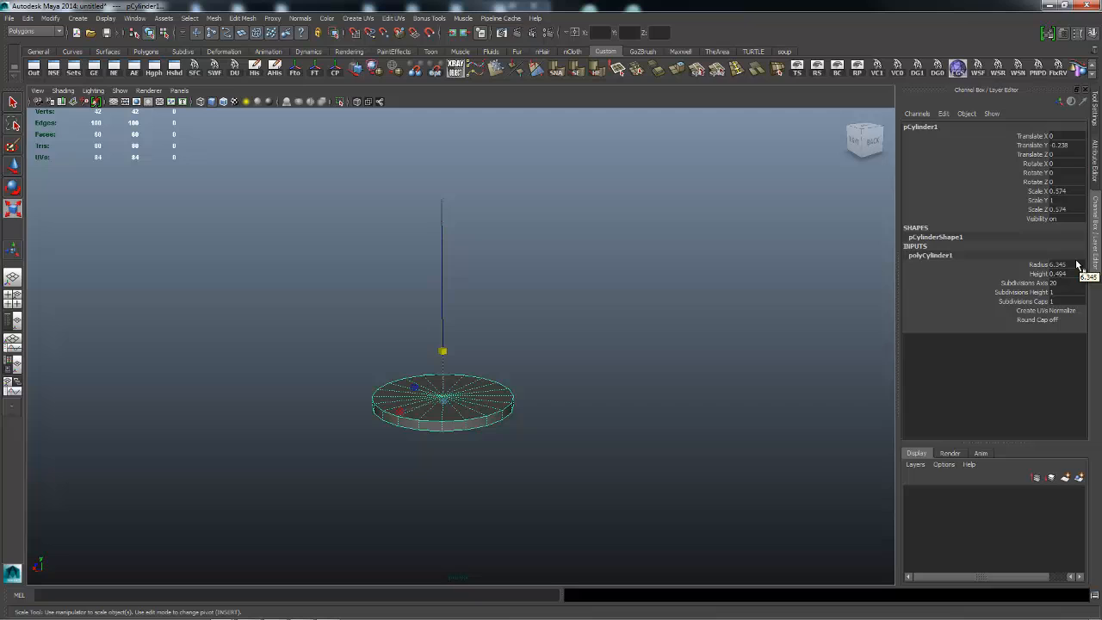
pyautogui.moveTo(518, 323)
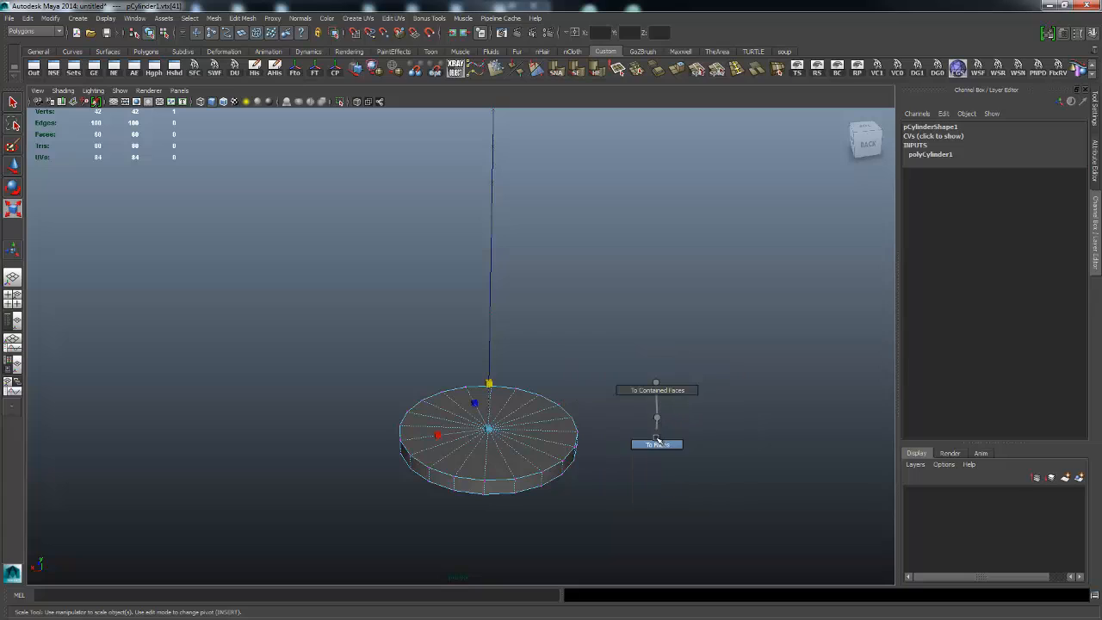
# - Convert the selection to top faces and extrude them along the curve
pyautogui.click(657, 443)
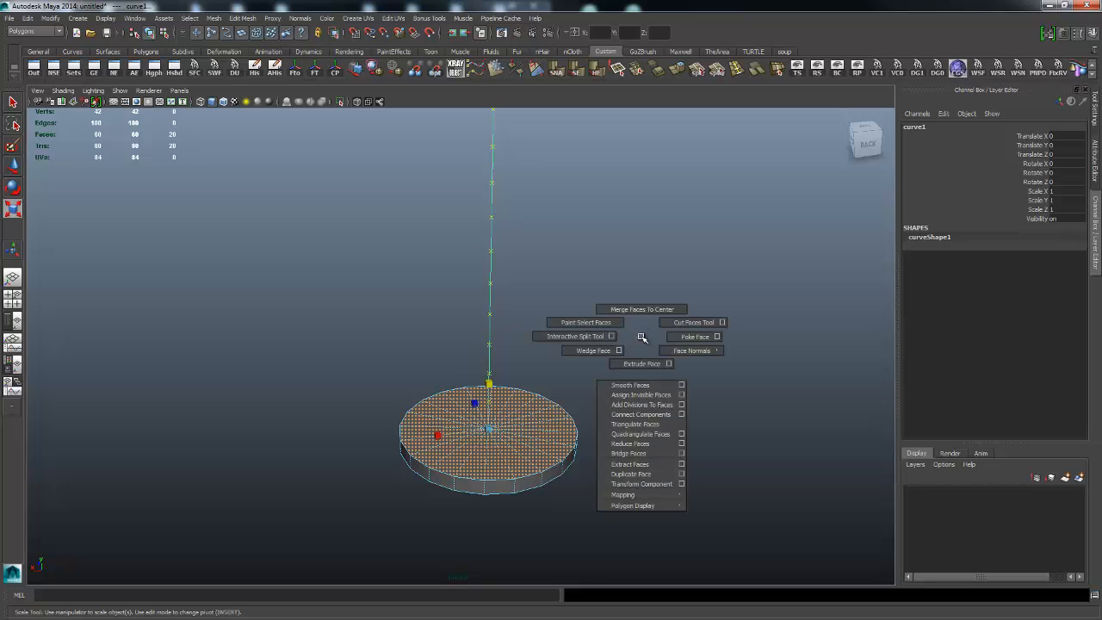
pyautogui.click(641, 363)
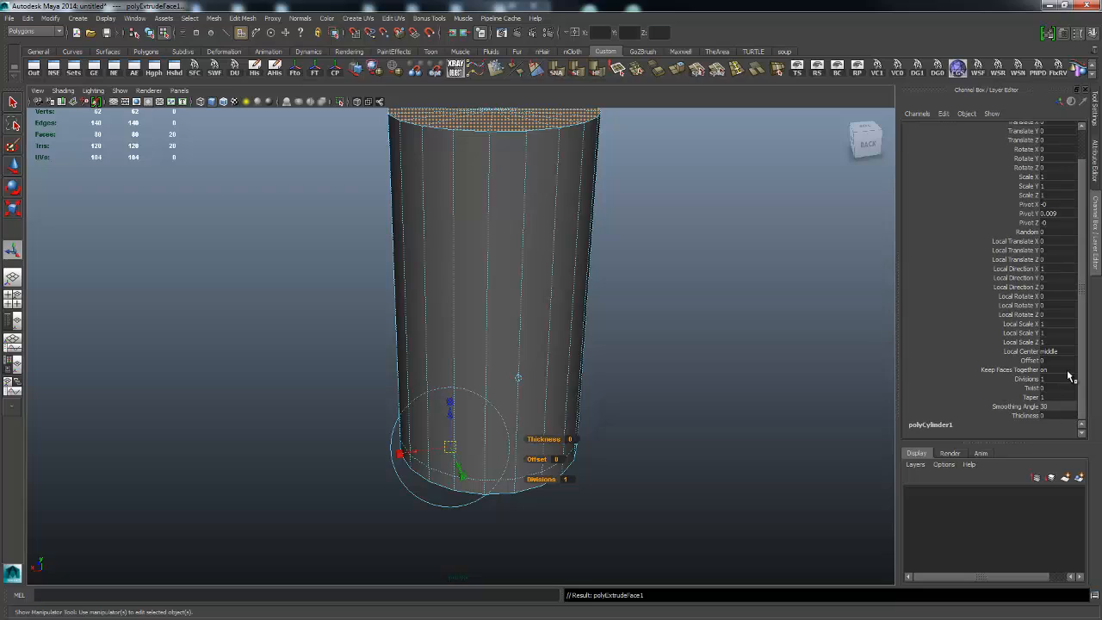
pyautogui.moveTo(1063, 382)
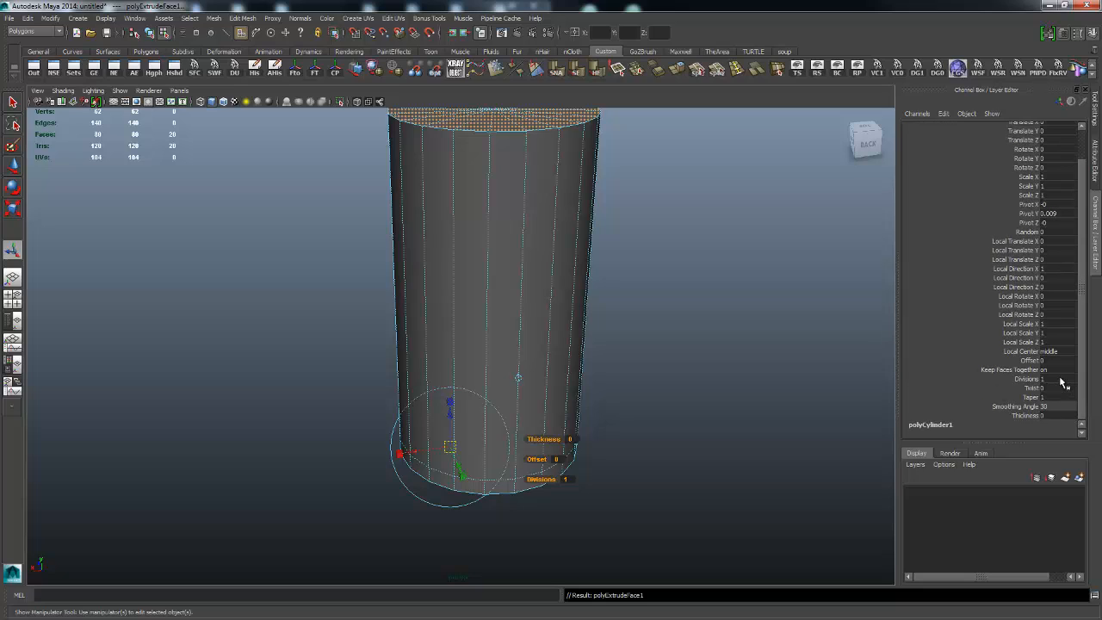
# - Set polyExtrudeFace1 to 10 divisions, taper 0.3 and twist 1000
pyautogui.click(1055, 379)
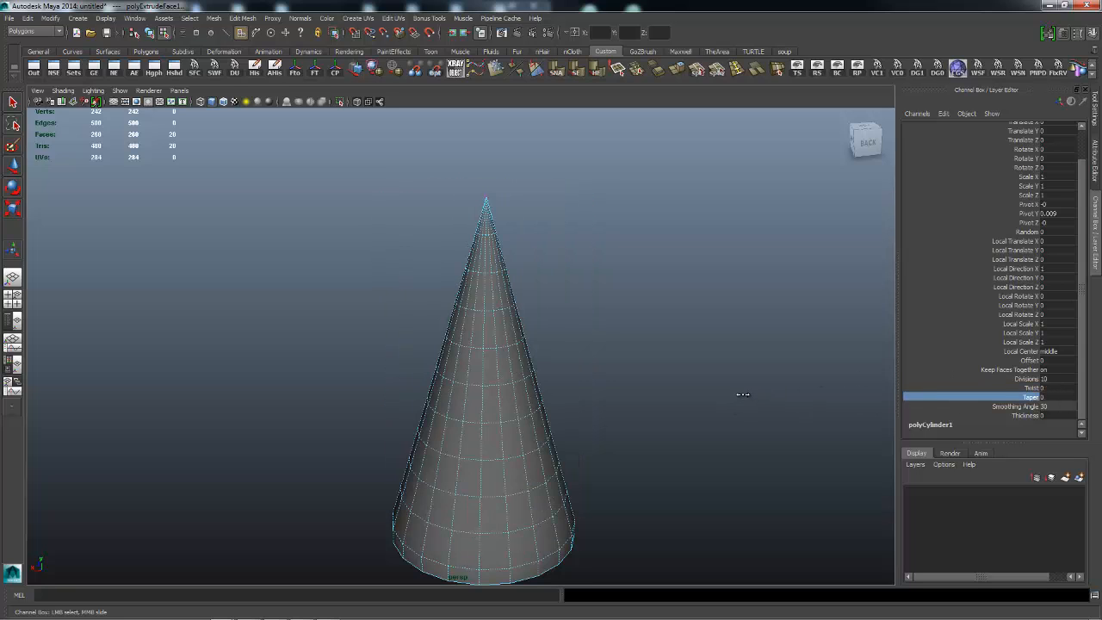
pyautogui.moveTo(743, 395); pyautogui.dragTo(757, 395)
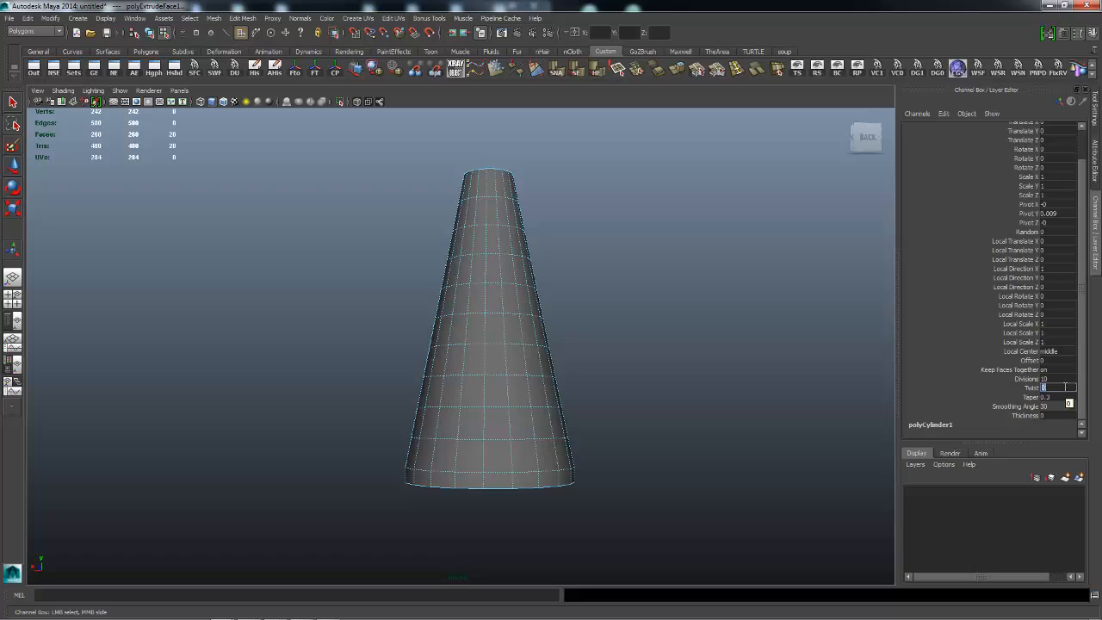
pyautogui.write('100')
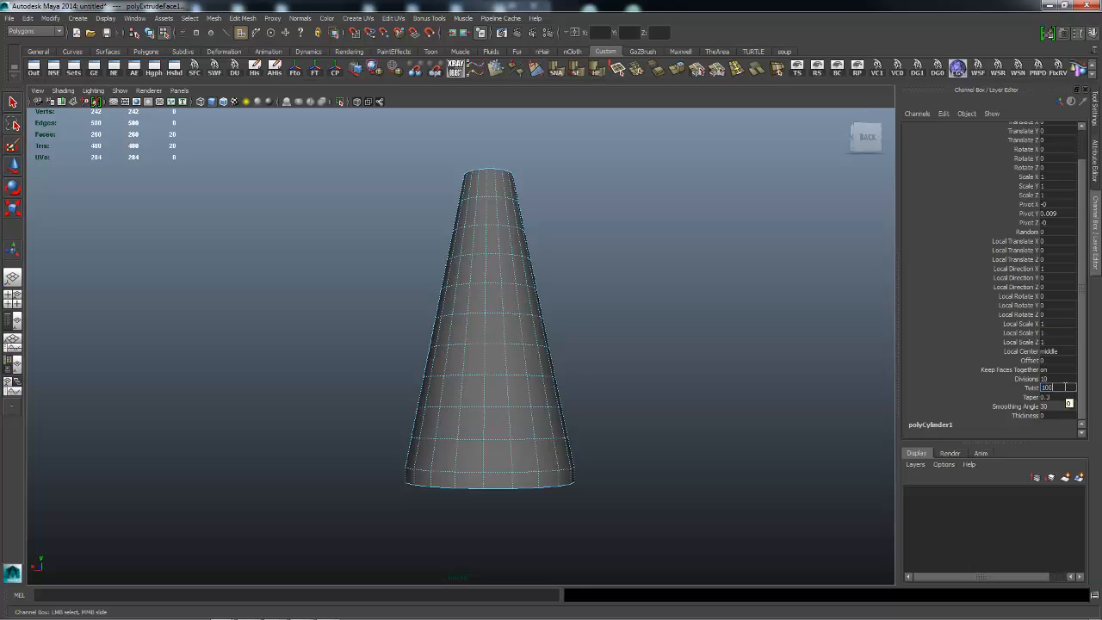
pyautogui.write('1000')
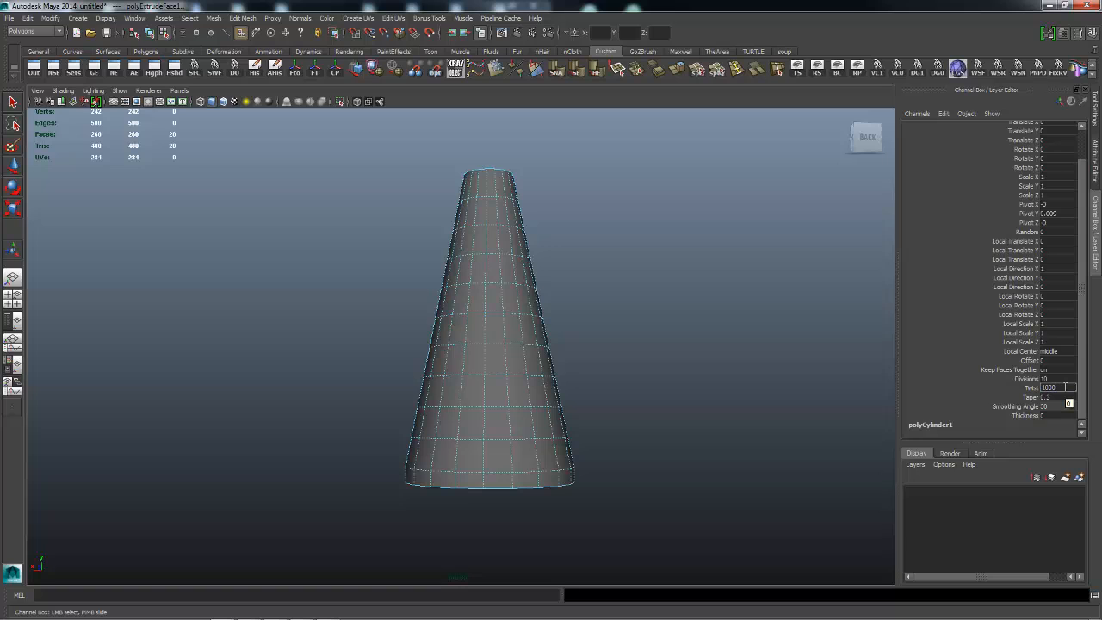
pyautogui.write('1000')
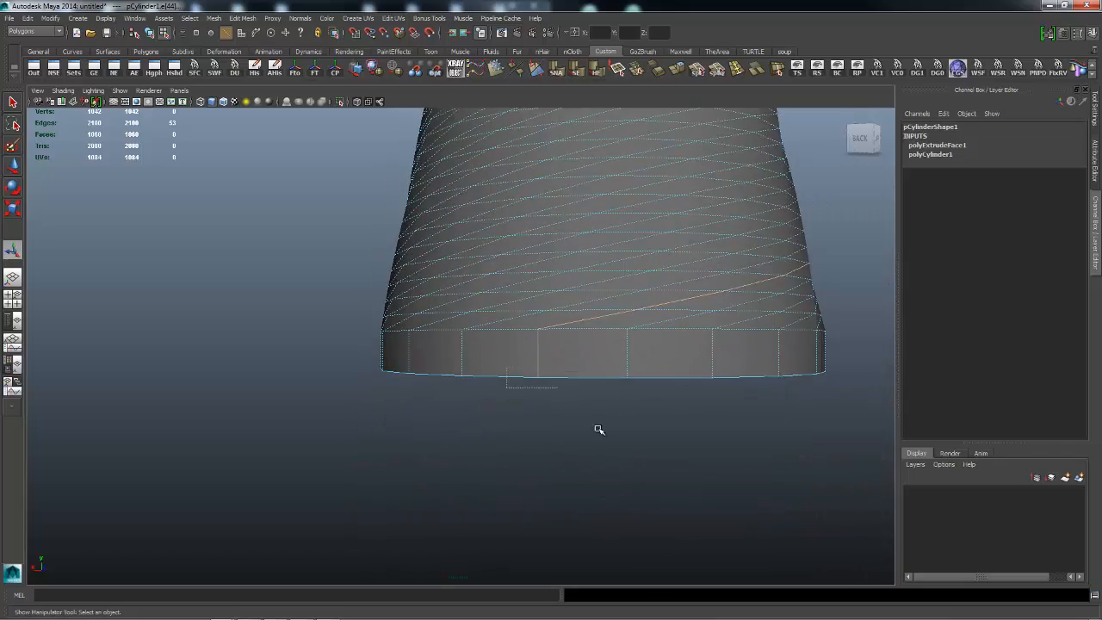
# - Orbit to the column's base and select the spiral edge loop in edge mode
pyautogui.moveTo(599, 429); pyautogui.dragTo(721, 354)
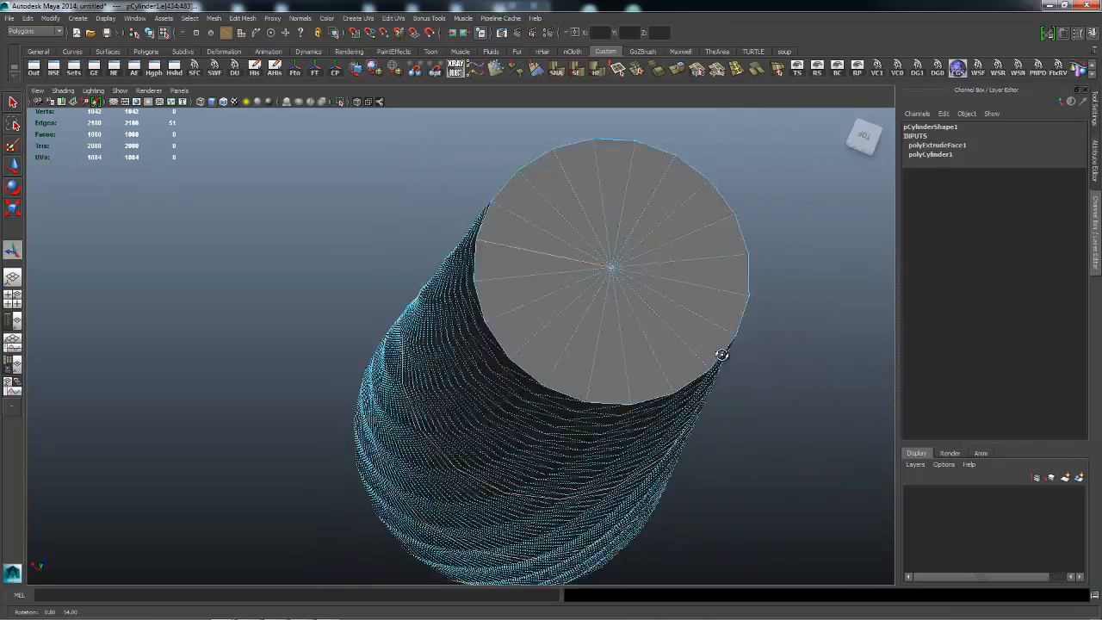
pyautogui.moveTo(721, 354); pyautogui.dragTo(557, 142)
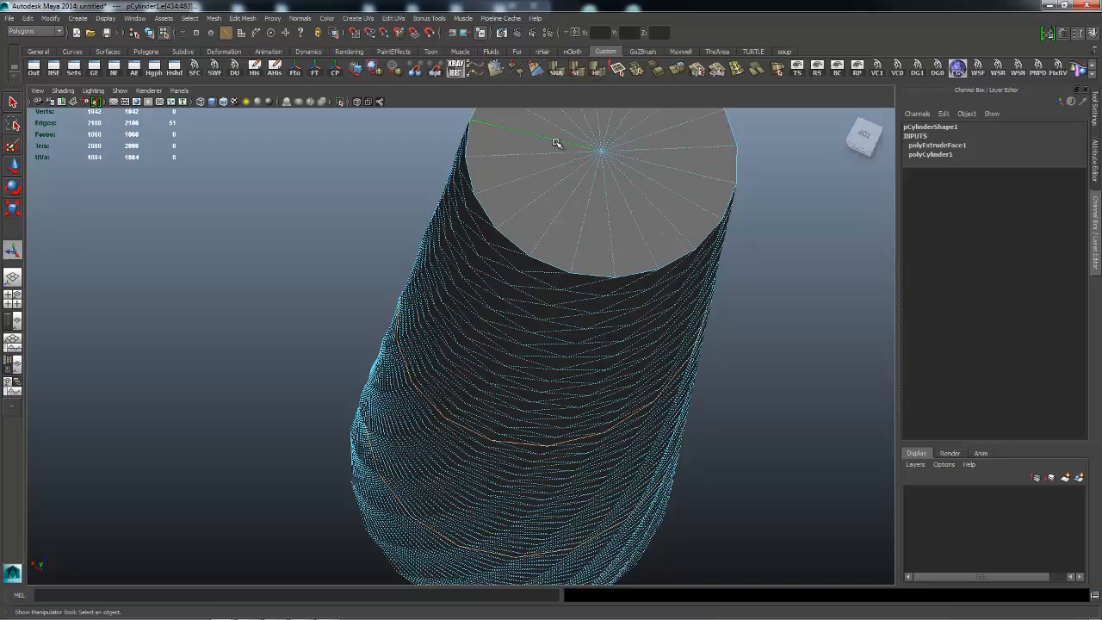
pyautogui.moveTo(555, 142); pyautogui.dragTo(565, 270)
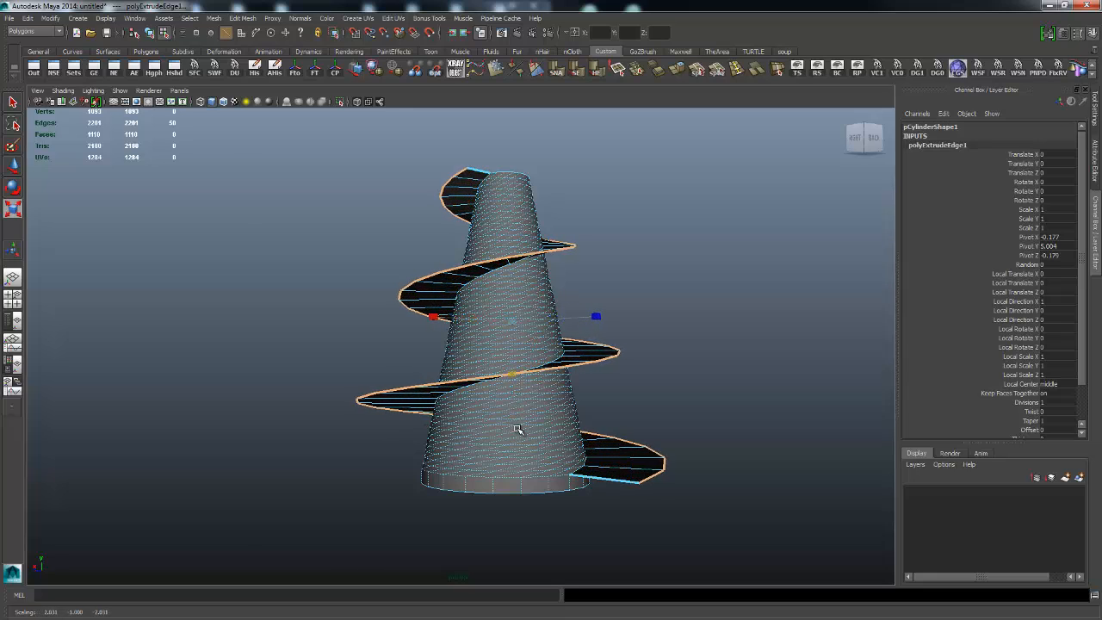
# - Orbit from above back to a side view to check the widened spiral plate
pyautogui.moveTo(596, 316); pyautogui.dragTo(608, 316)
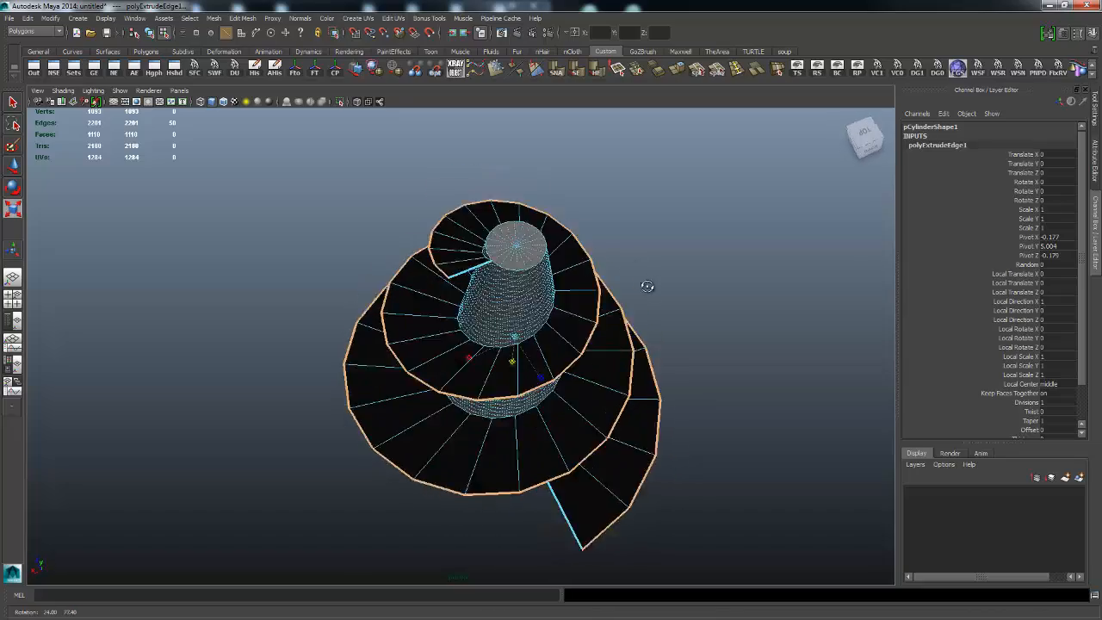
pyautogui.moveTo(647, 286); pyautogui.dragTo(587, 275)
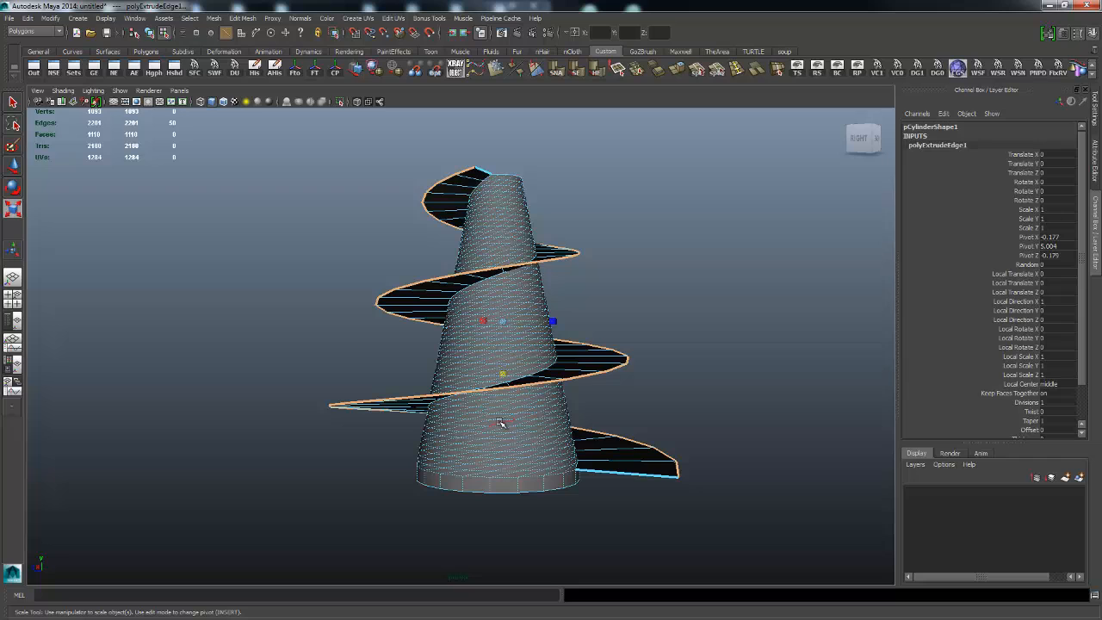
pyautogui.moveTo(575, 400)
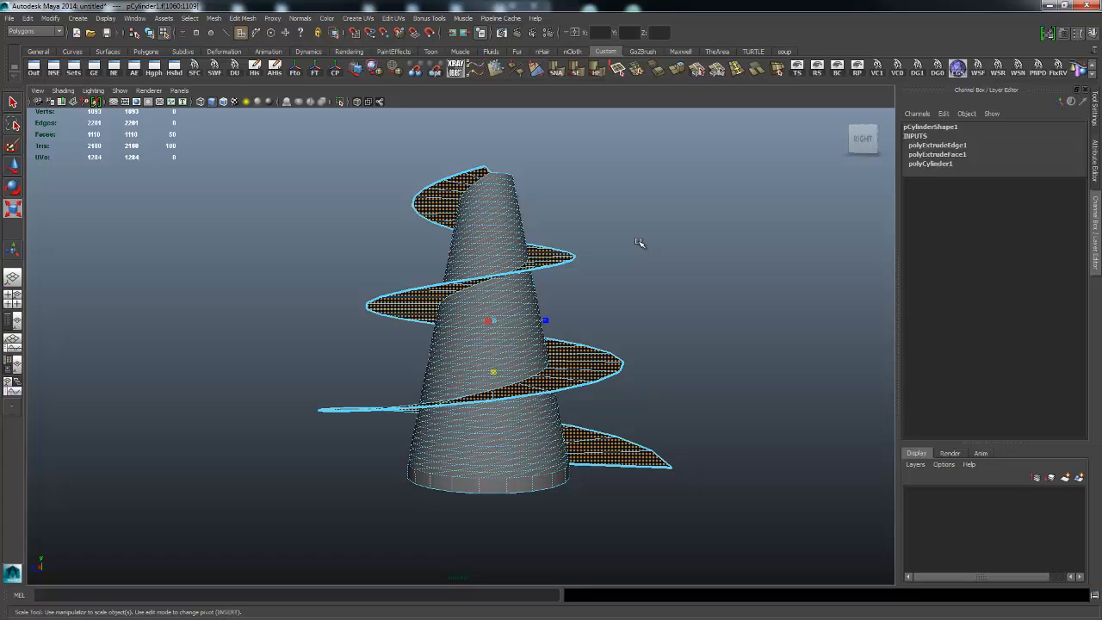
# - Extract the plate faces into polySurface2 and select the detached plate
pyautogui.rightClick(638, 241)
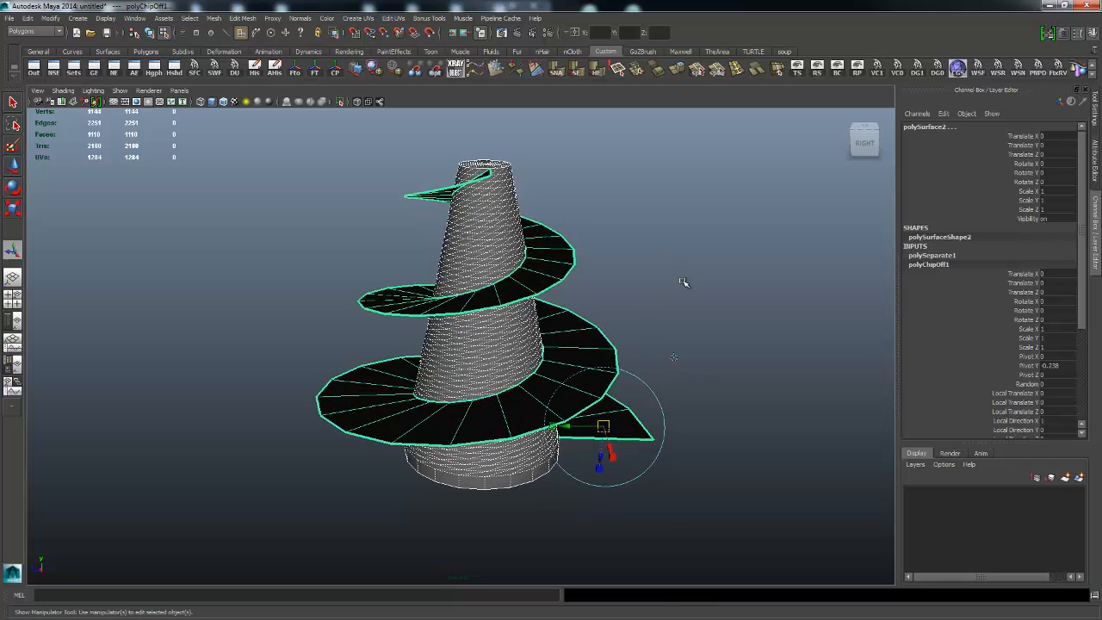
pyautogui.click(684, 282)
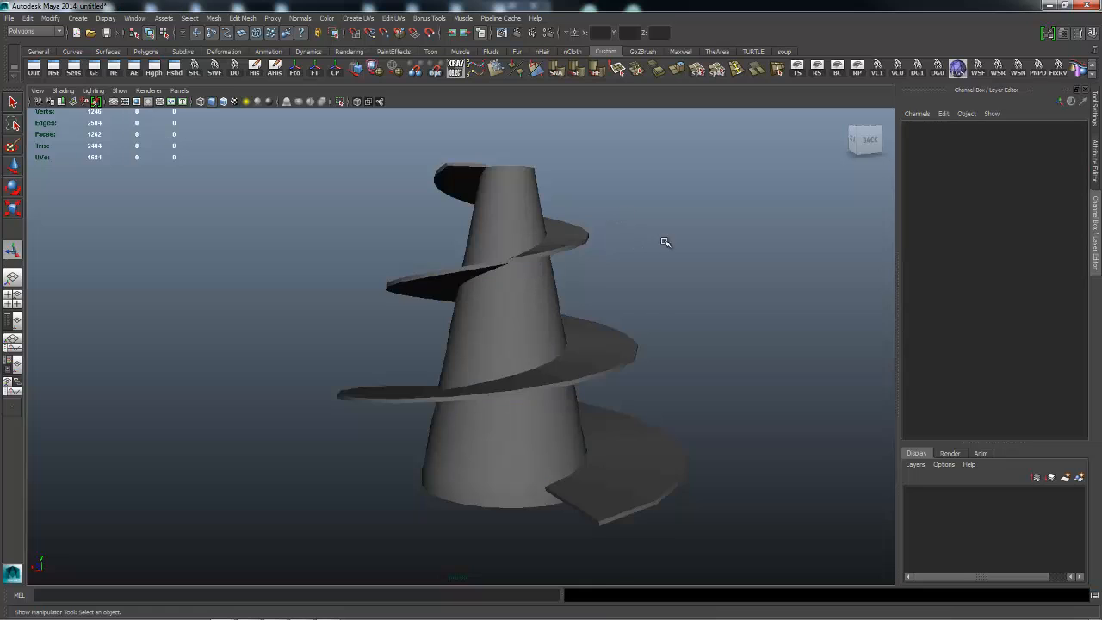
# - Inspect the thickened auger plate from low and side angles, and select the cone
pyautogui.moveTo(665, 241); pyautogui.dragTo(627, 224)
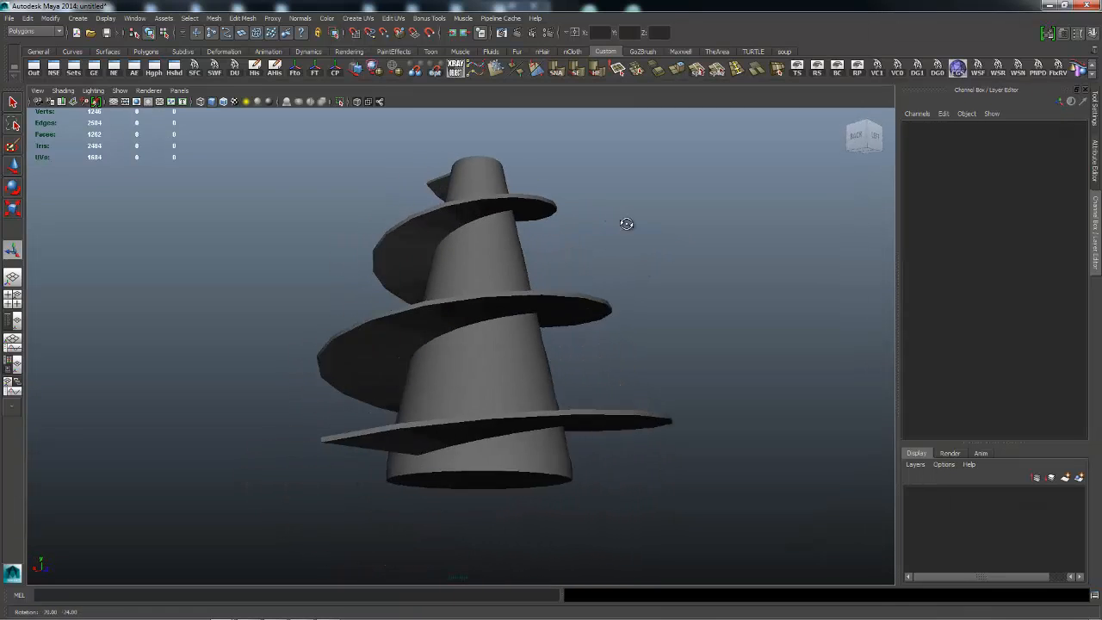
pyautogui.moveTo(627, 224); pyautogui.dragTo(684, 278)
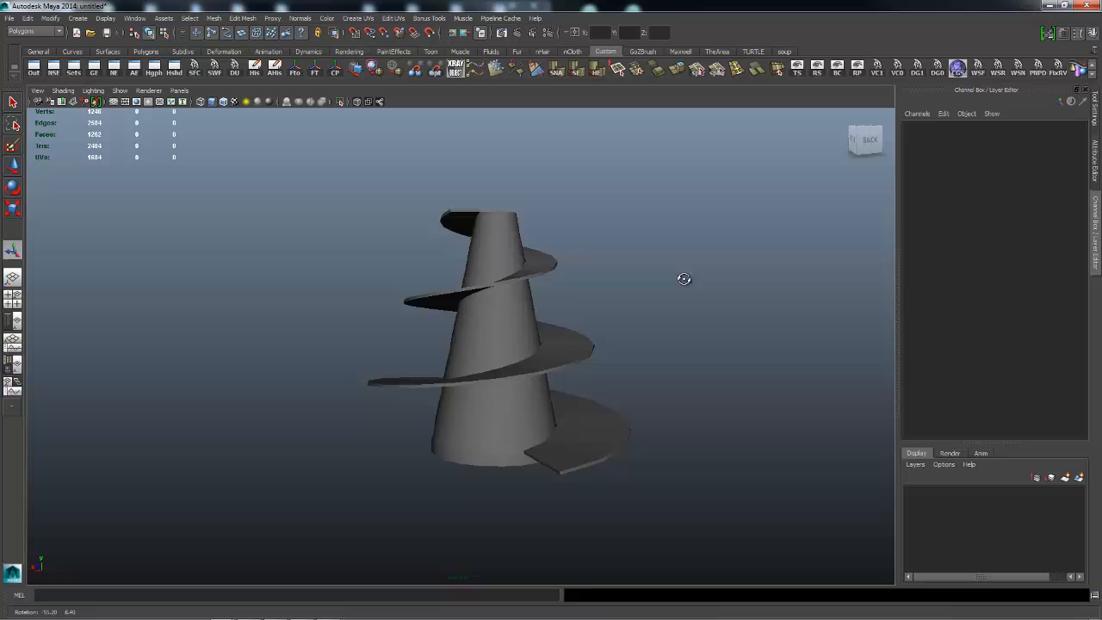
pyautogui.click(482, 344)
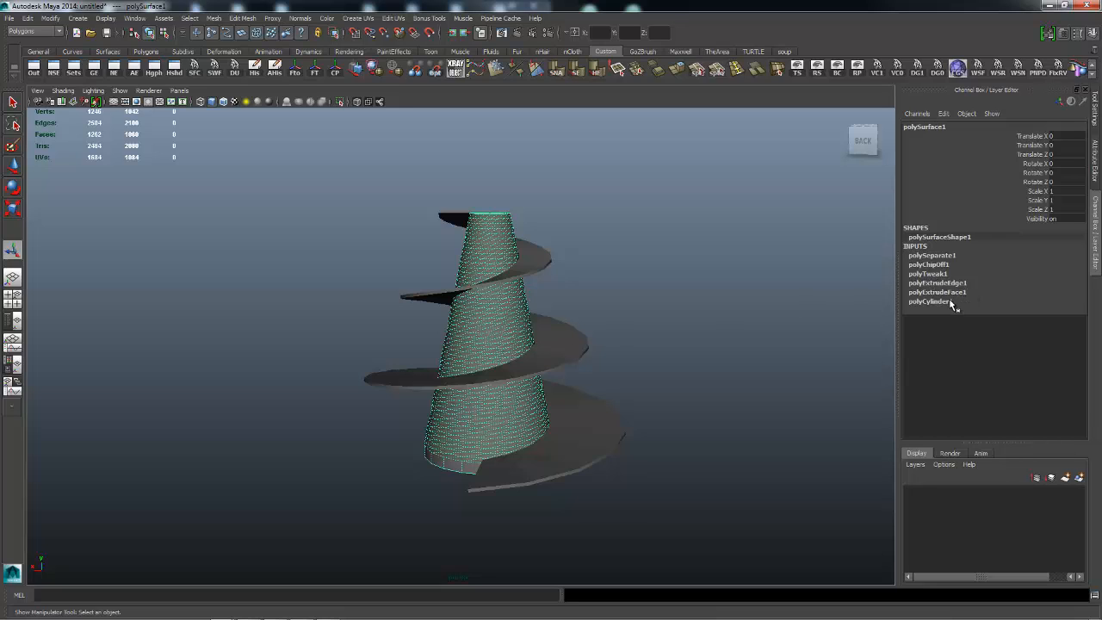
# - Set the cone's polyExtrudeFace1 Divisions to 10 and inspect the lighter mesh from above
pyautogui.click(937, 292)
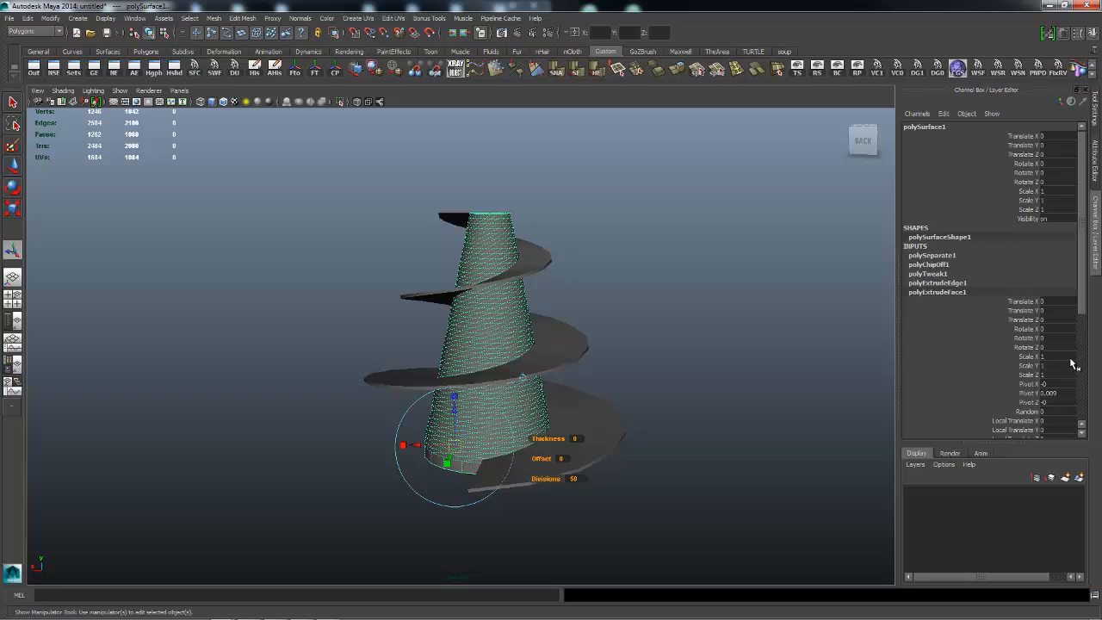
pyautogui.scroll(-3)
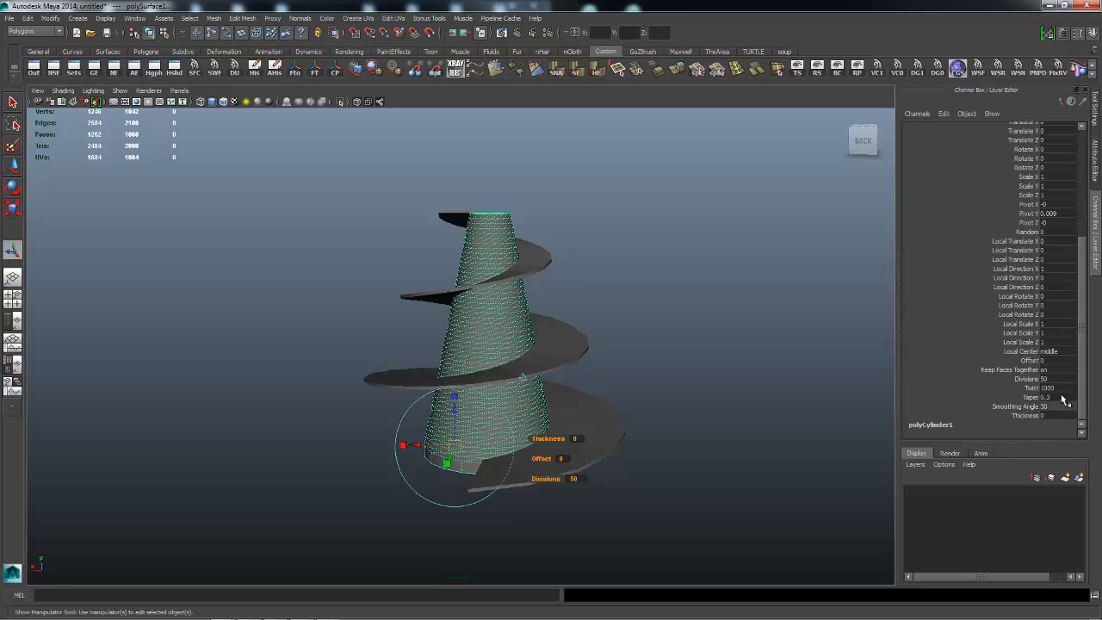
pyautogui.click(1056, 379)
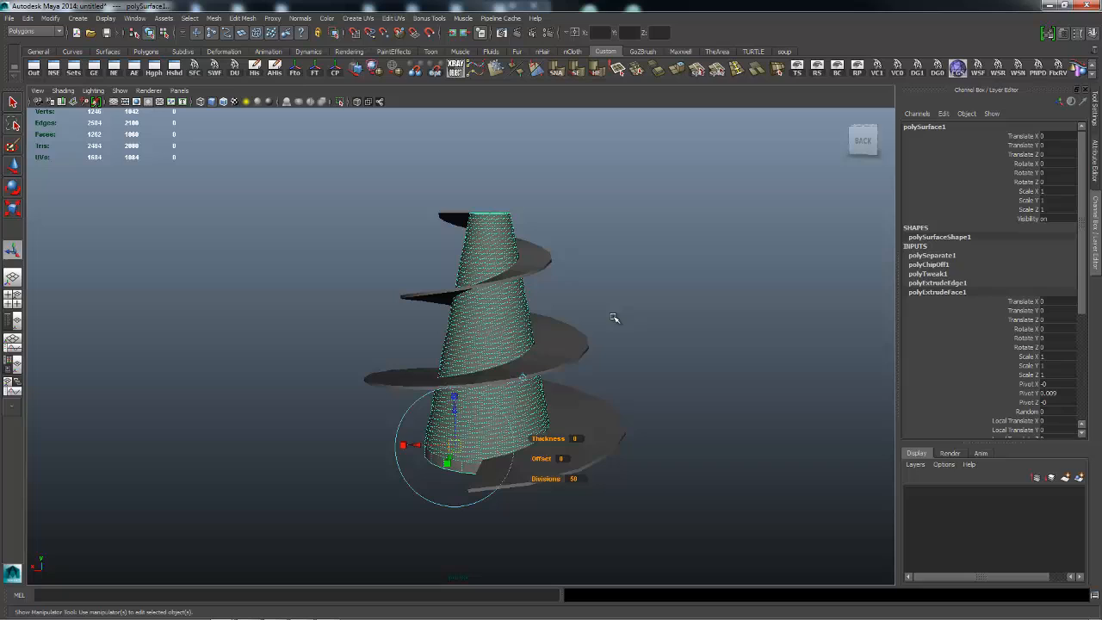
pyautogui.moveTo(837, 333)
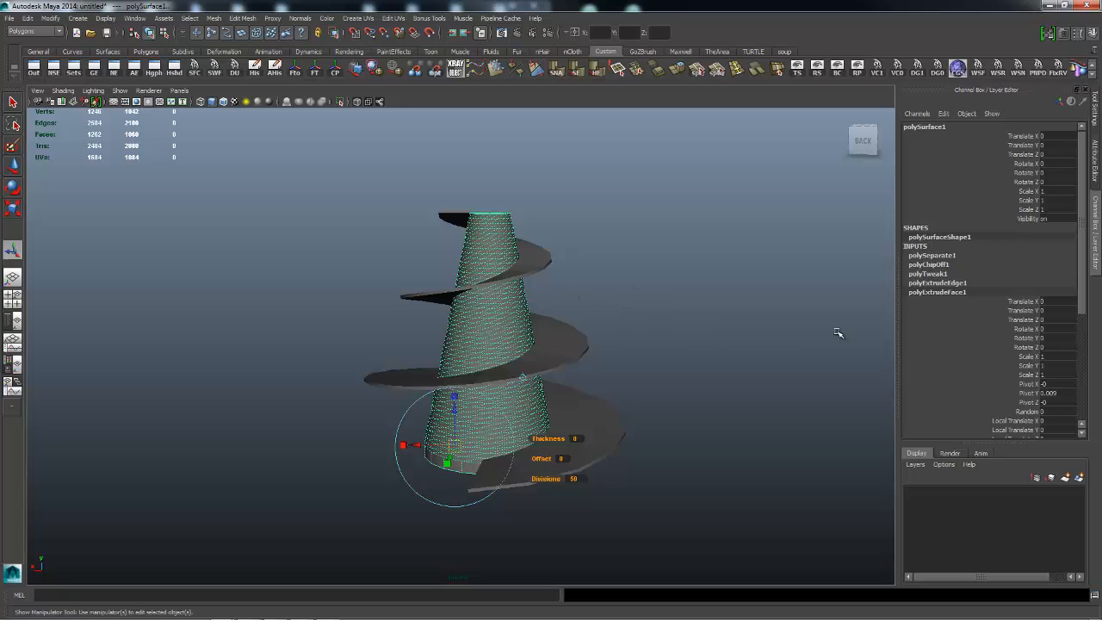
pyautogui.scroll(-3)
pyautogui.write('10')
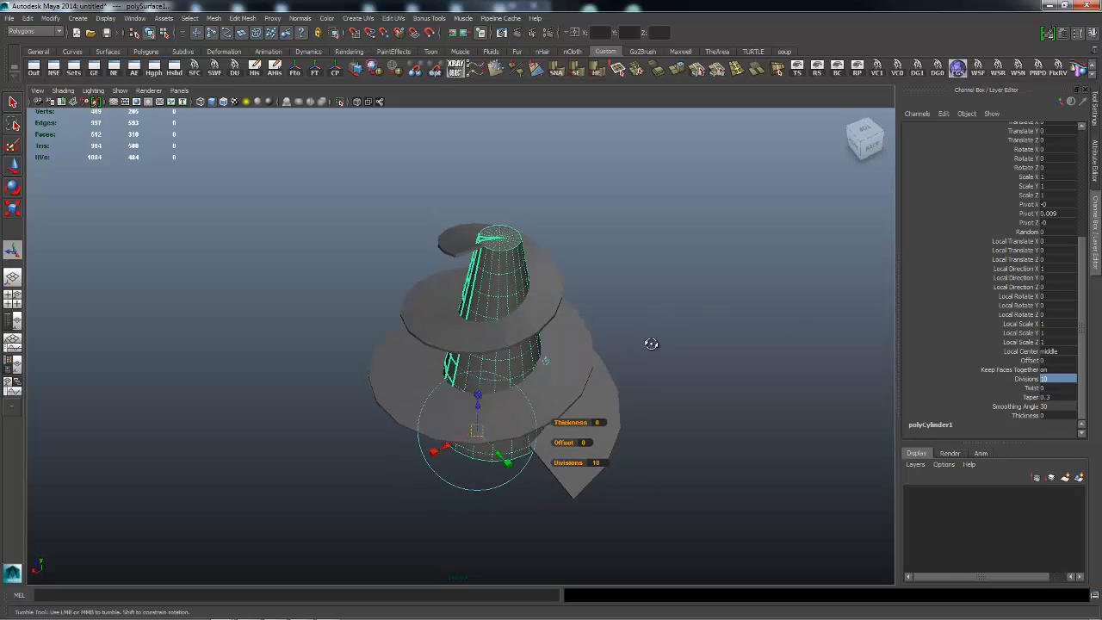
pyautogui.moveTo(651, 345); pyautogui.dragTo(507, 347)
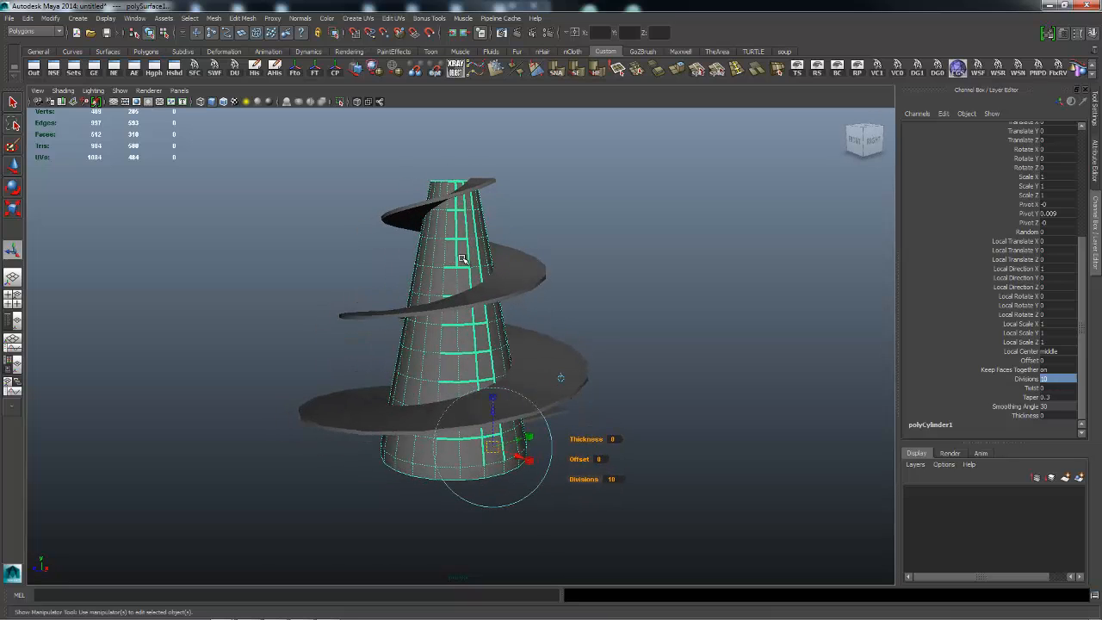
pyautogui.rightClick(463, 258)
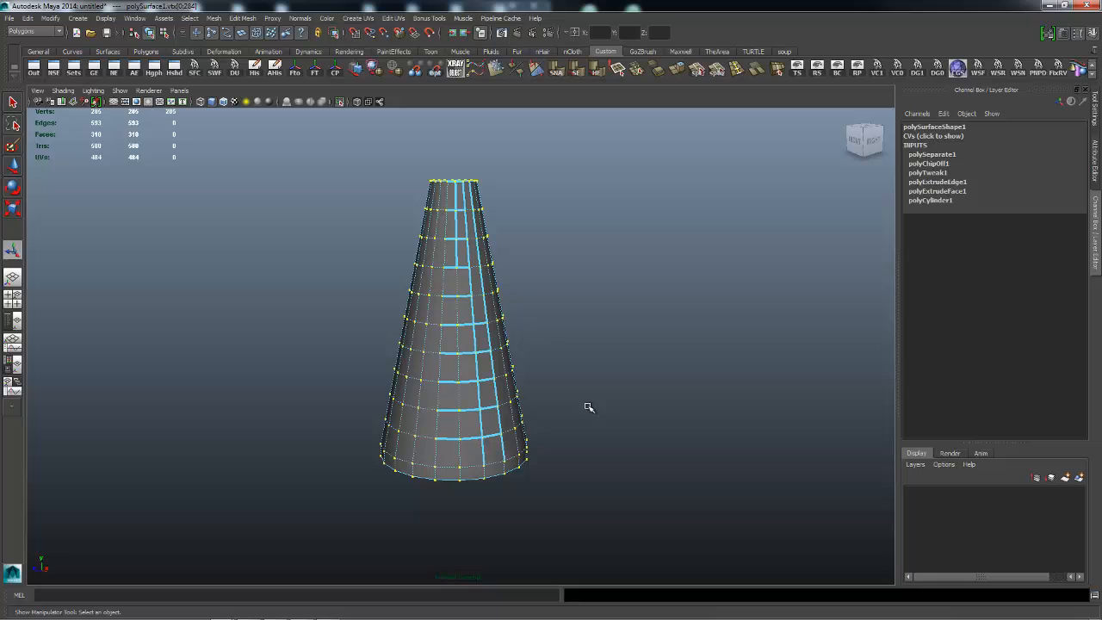
pyautogui.rightClick(495, 293)
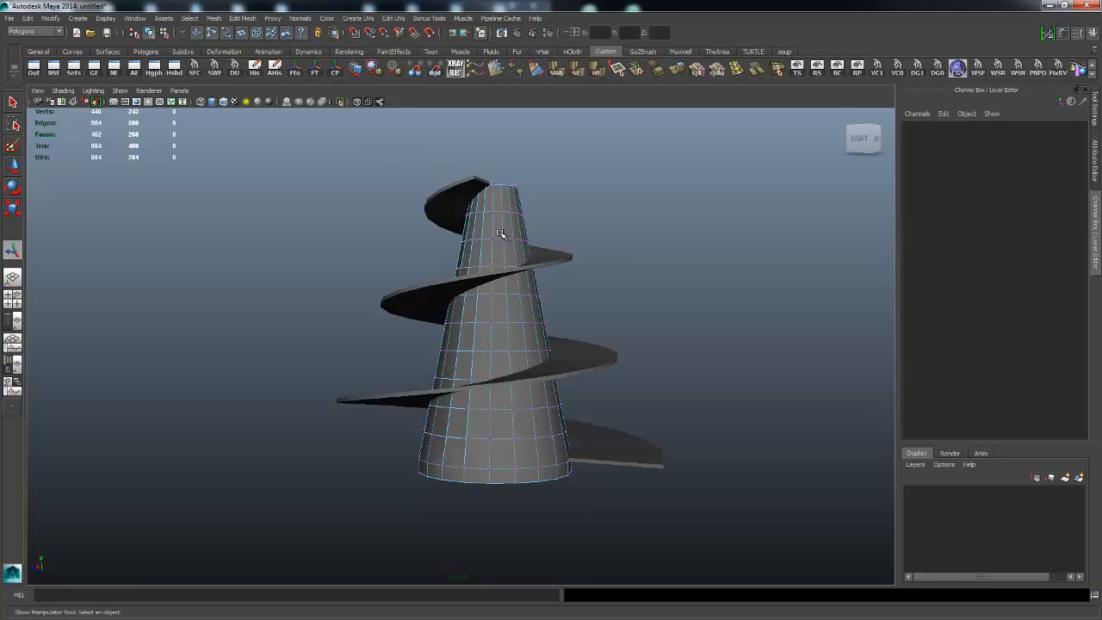
pyautogui.click(503, 284)
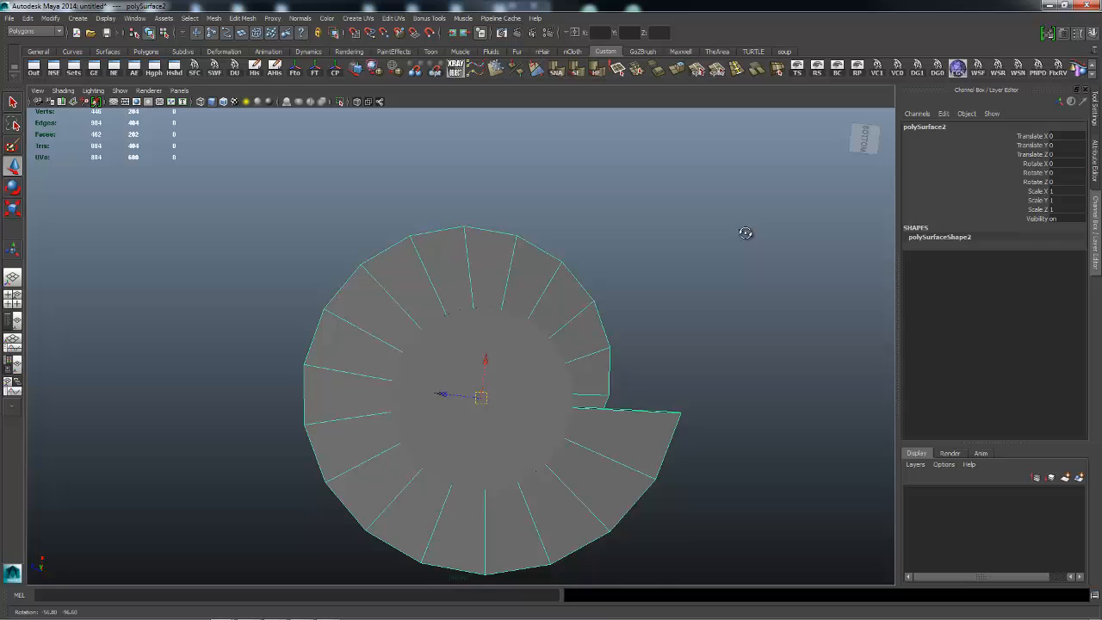
pyautogui.moveTo(744, 232); pyautogui.dragTo(559, 276)
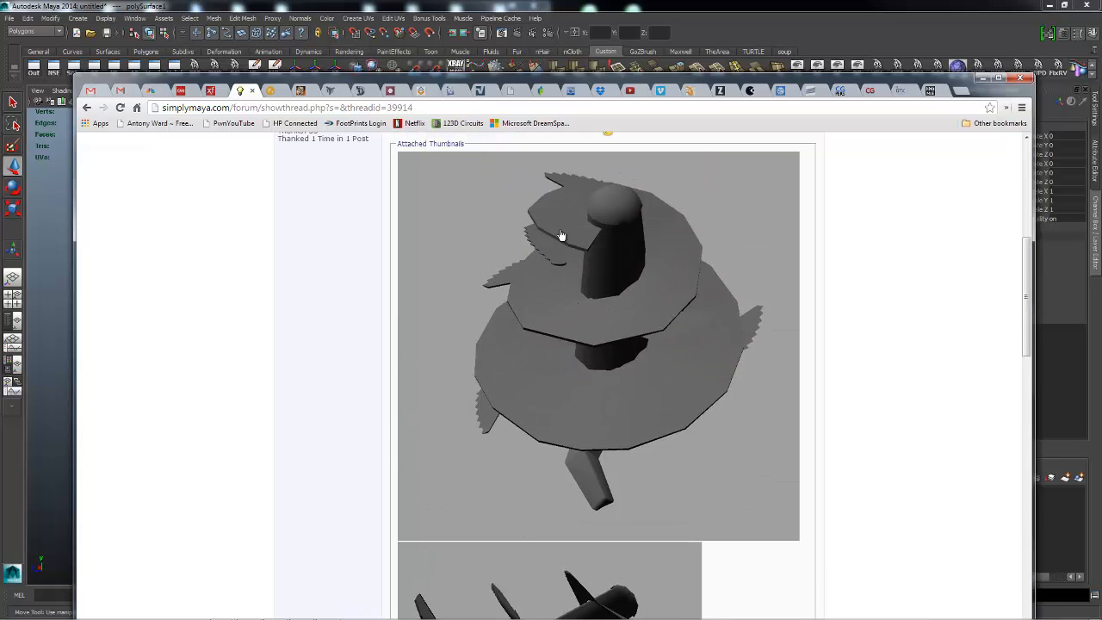
pyautogui.moveTo(624, 308)
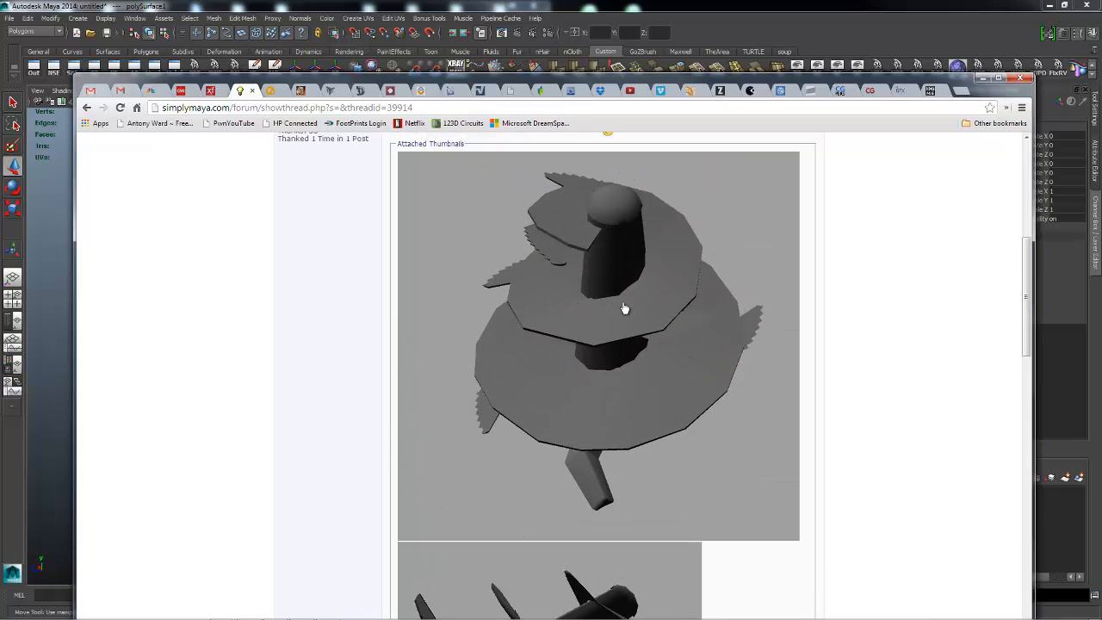
pyautogui.moveTo(628, 293)
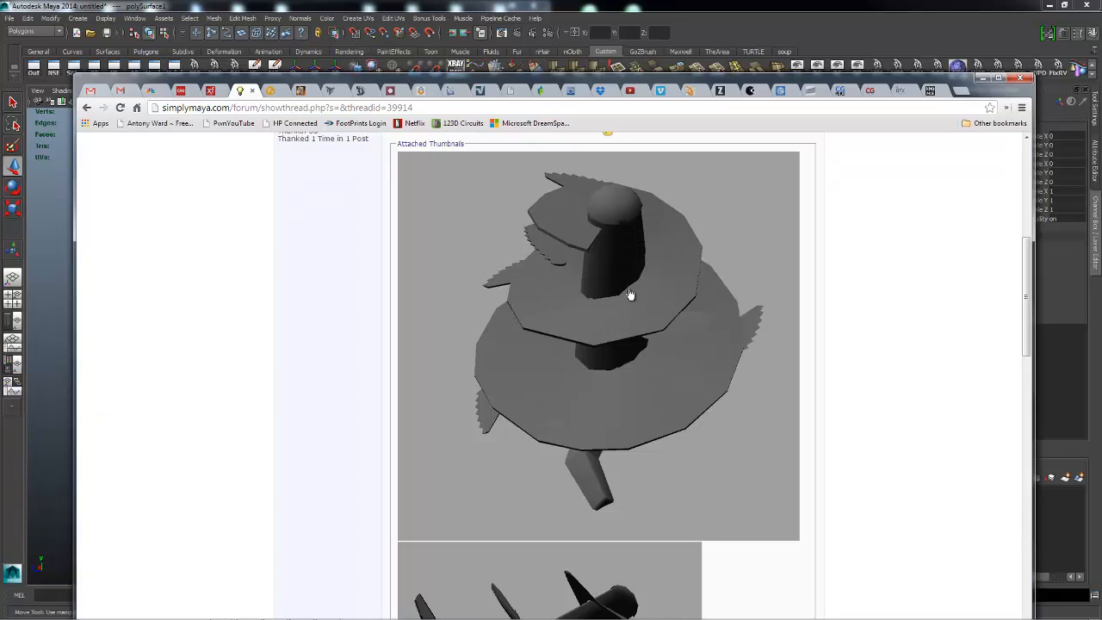
# - Scroll the simplymaya thread down to the side-view auger reference image
pyautogui.scroll(-3)
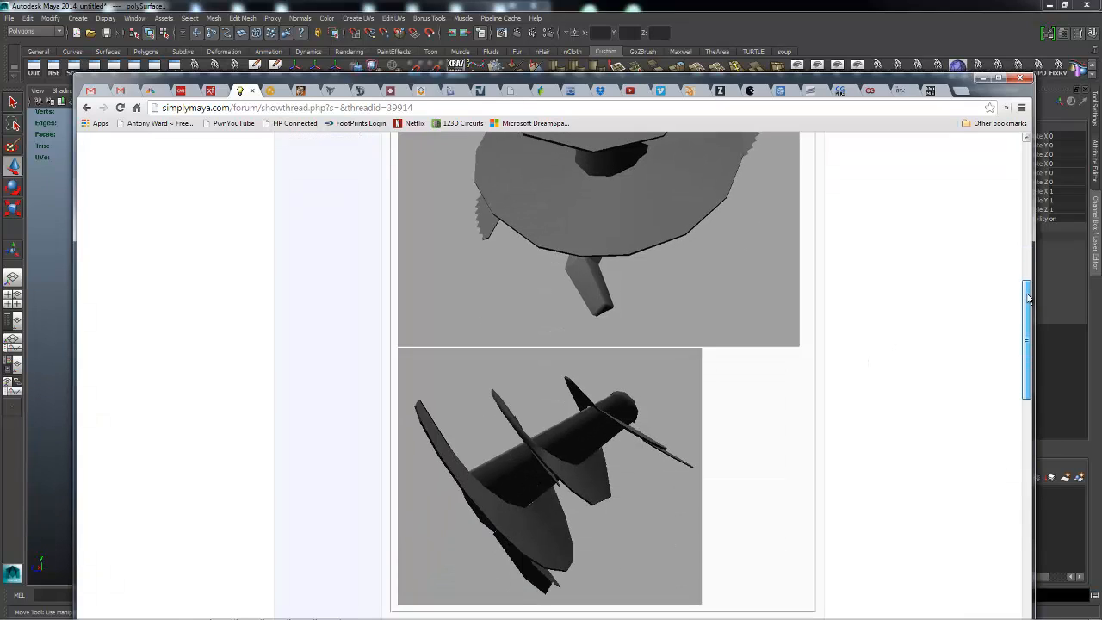